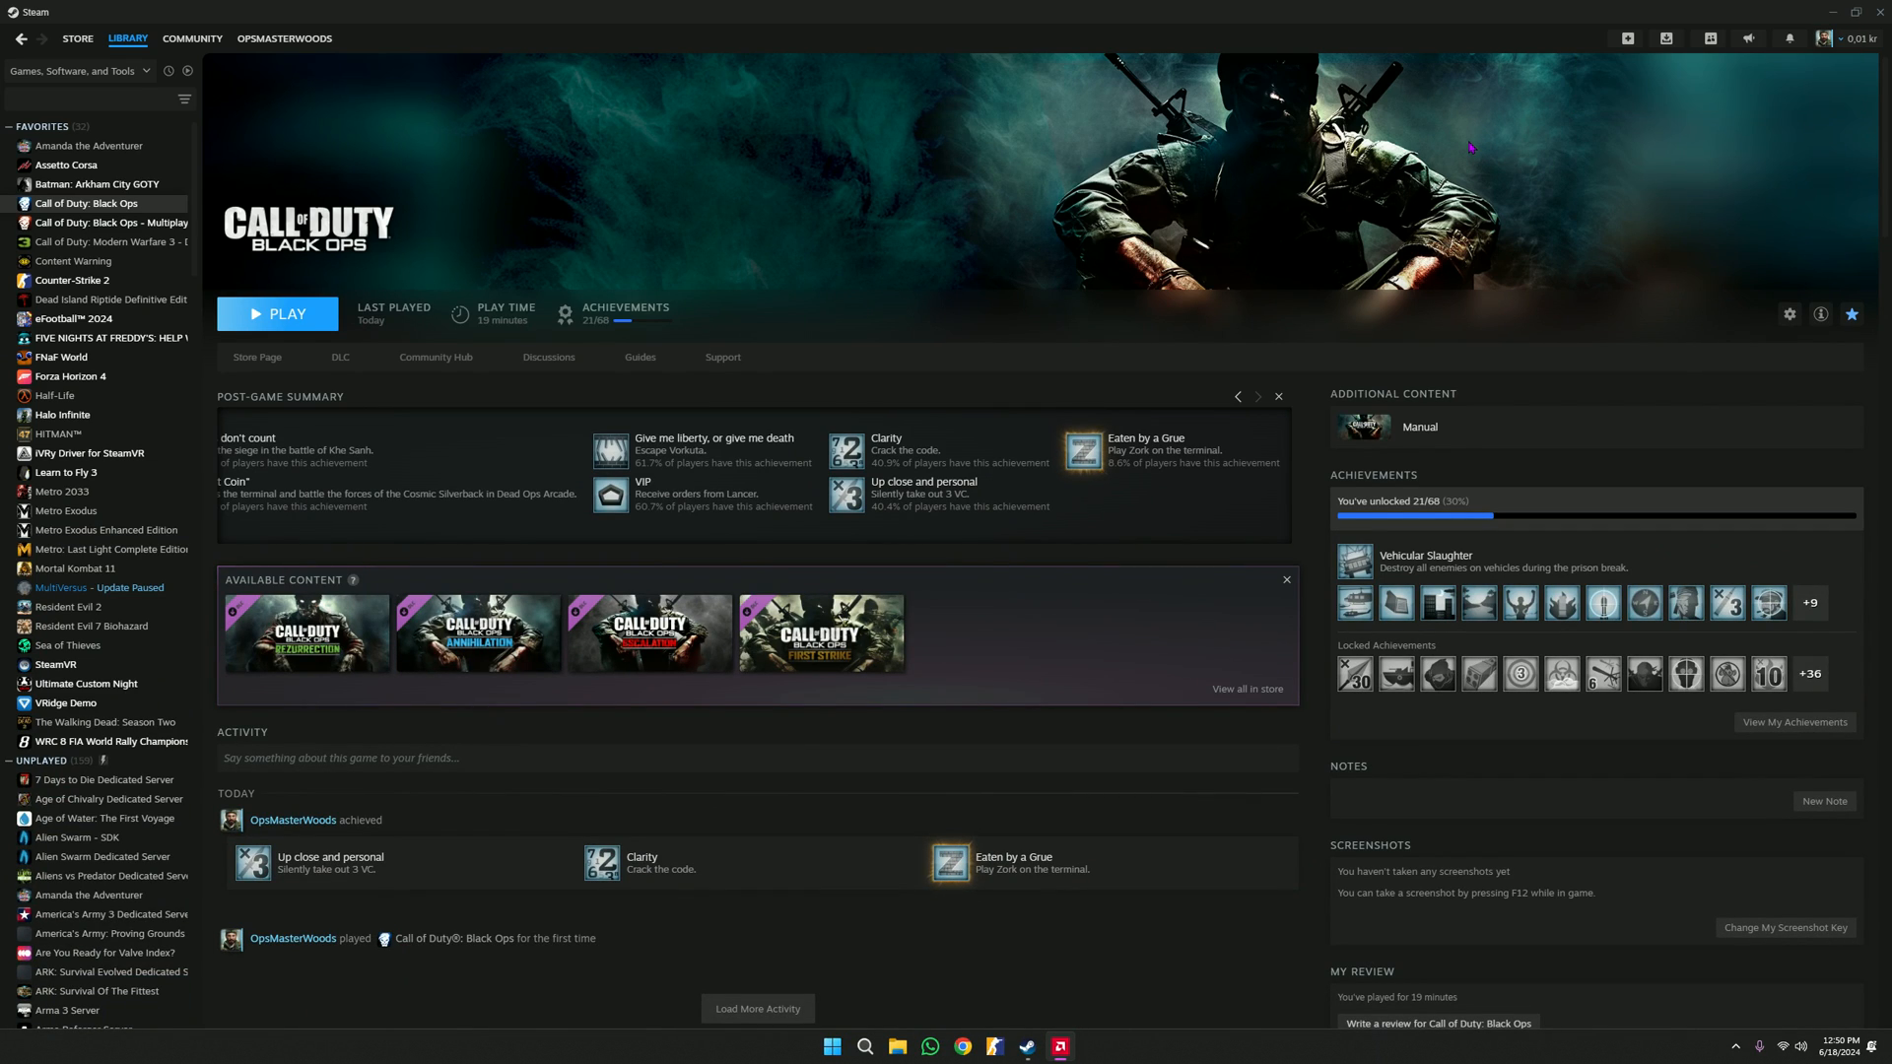
- Briefly launch and stop Black Ops, then download ENGLISH FIX.rar via Chrome's Google Drive shortcut
click(278, 314)
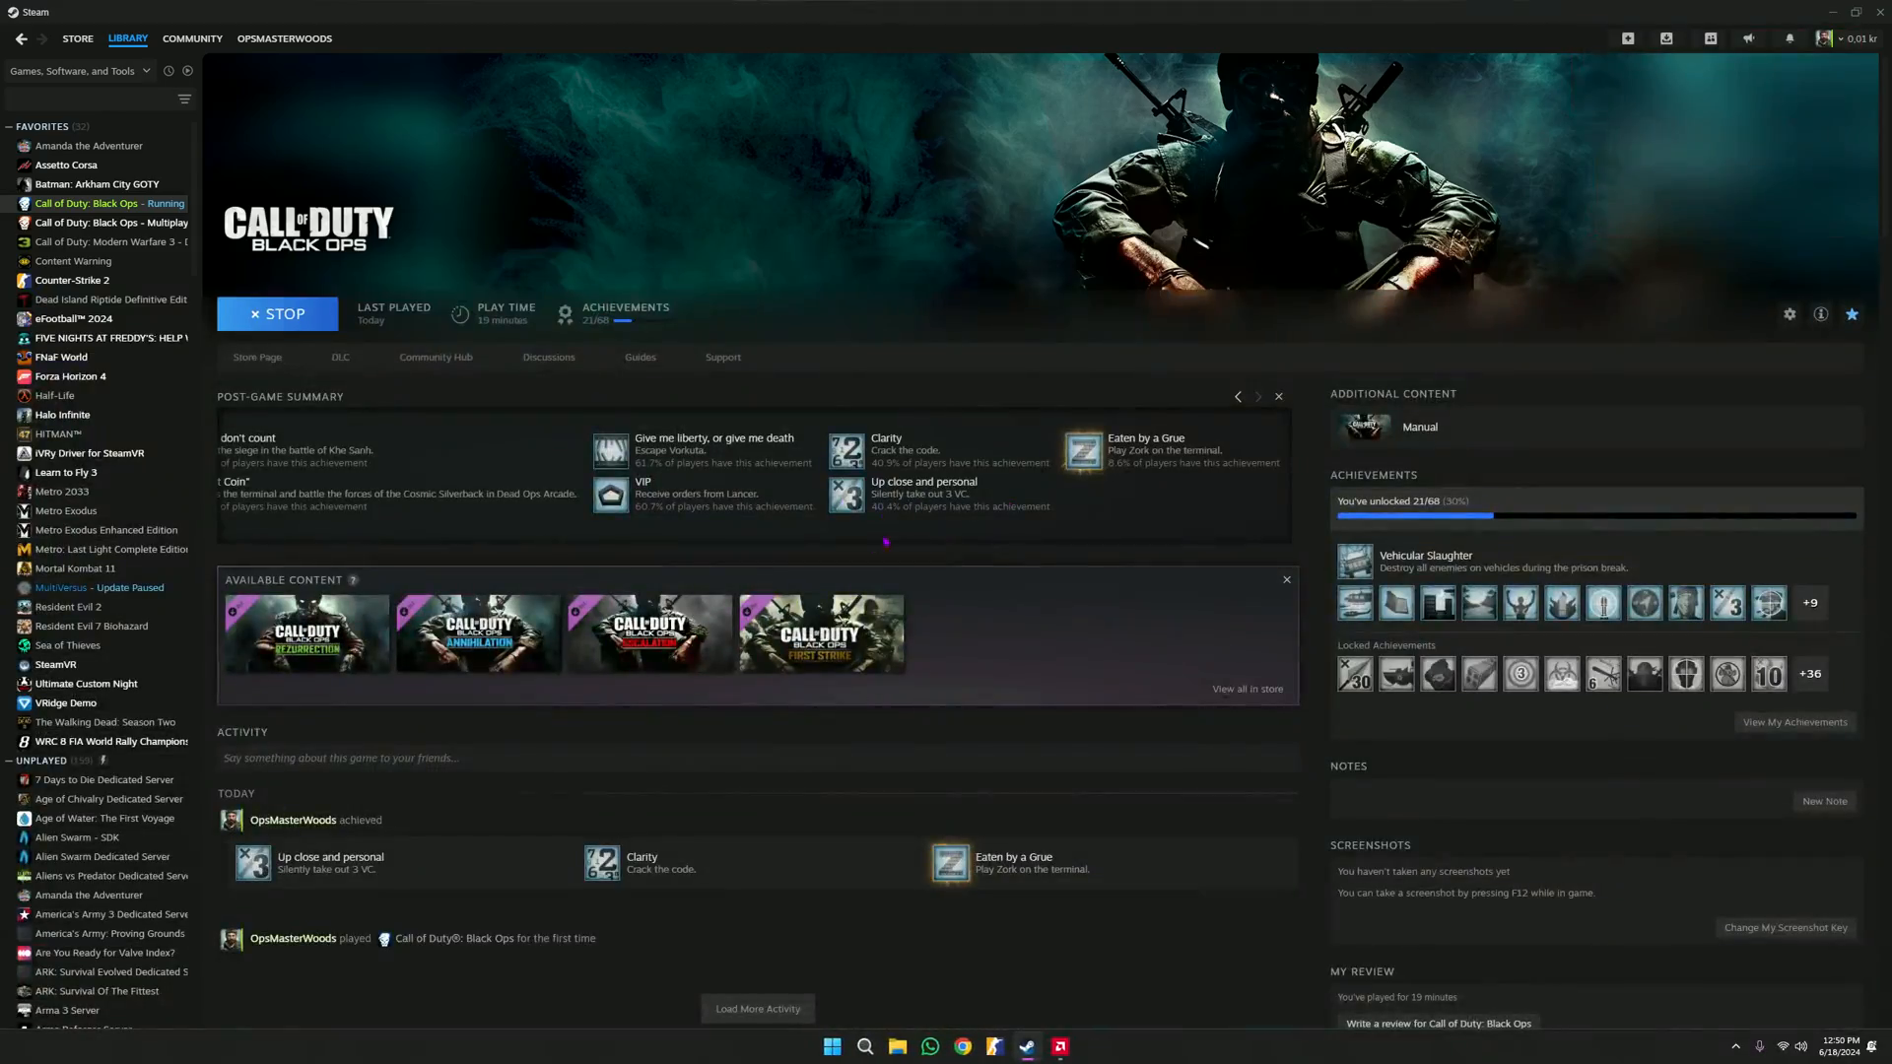
click(276, 314)
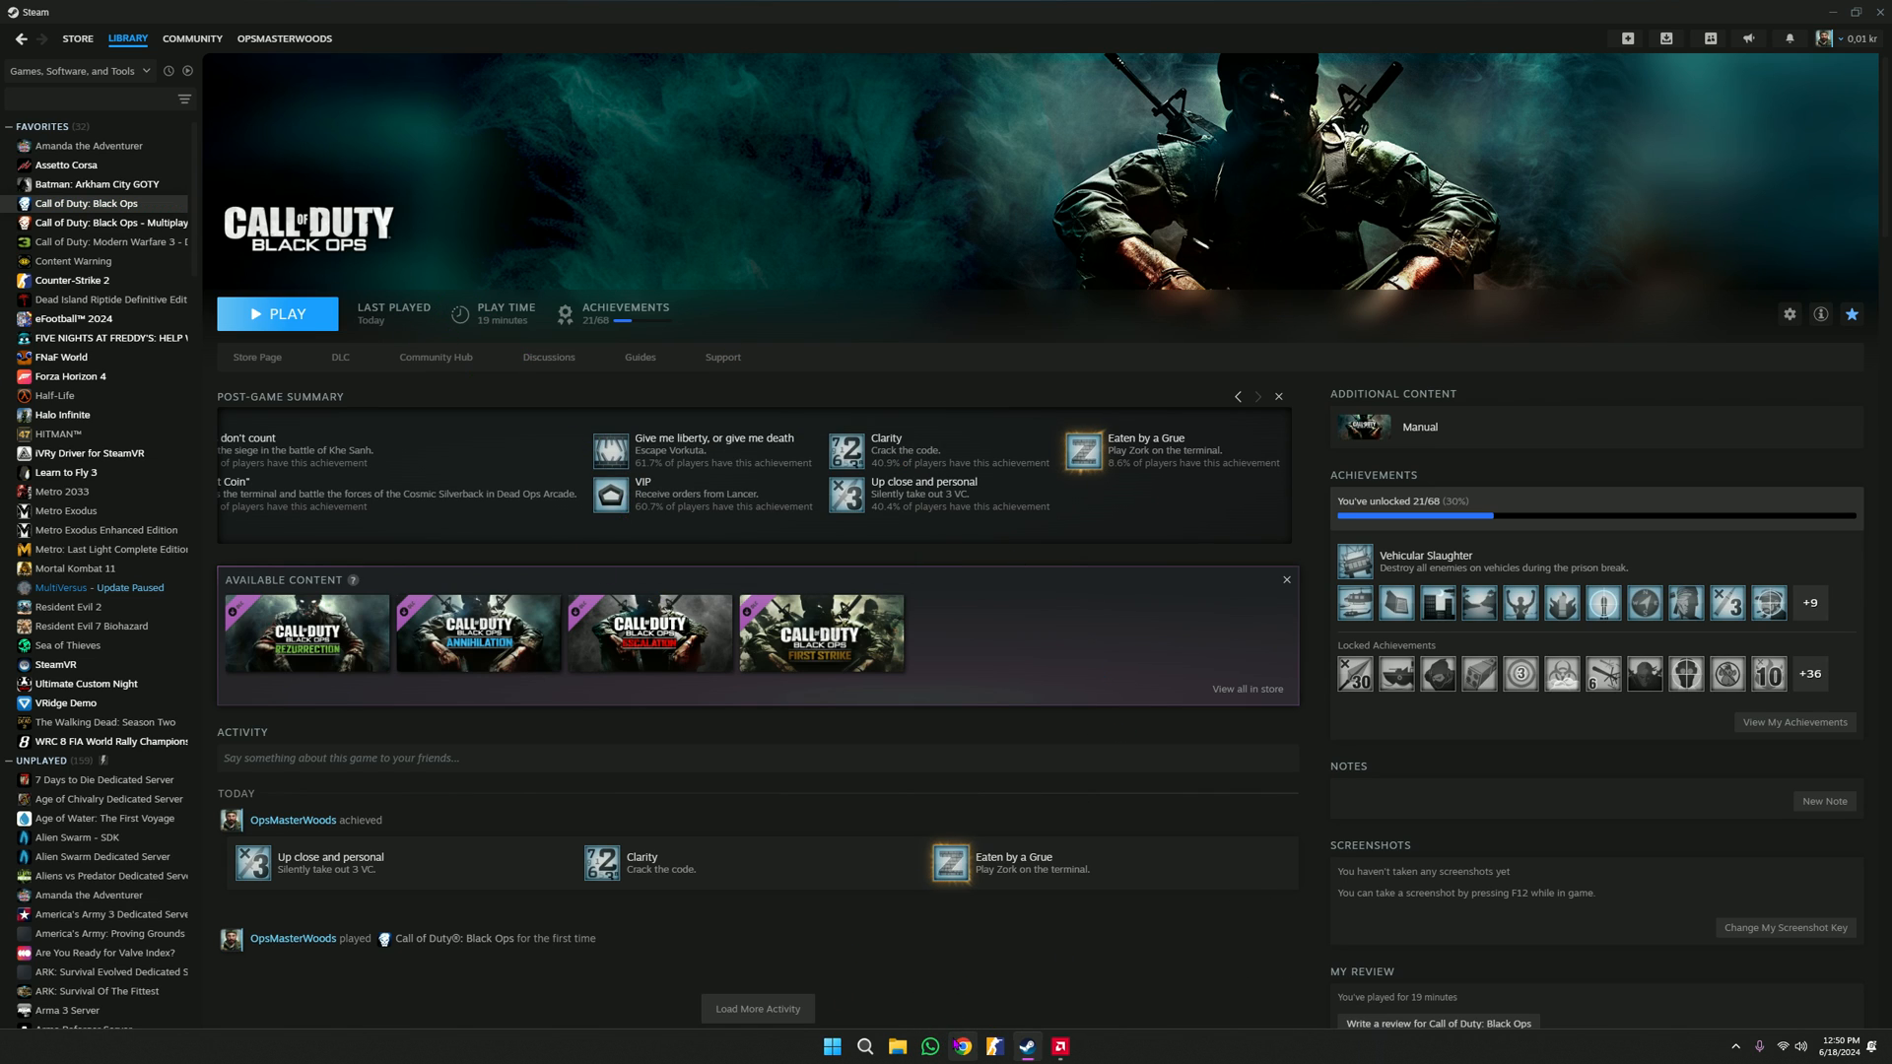
click(962, 1047)
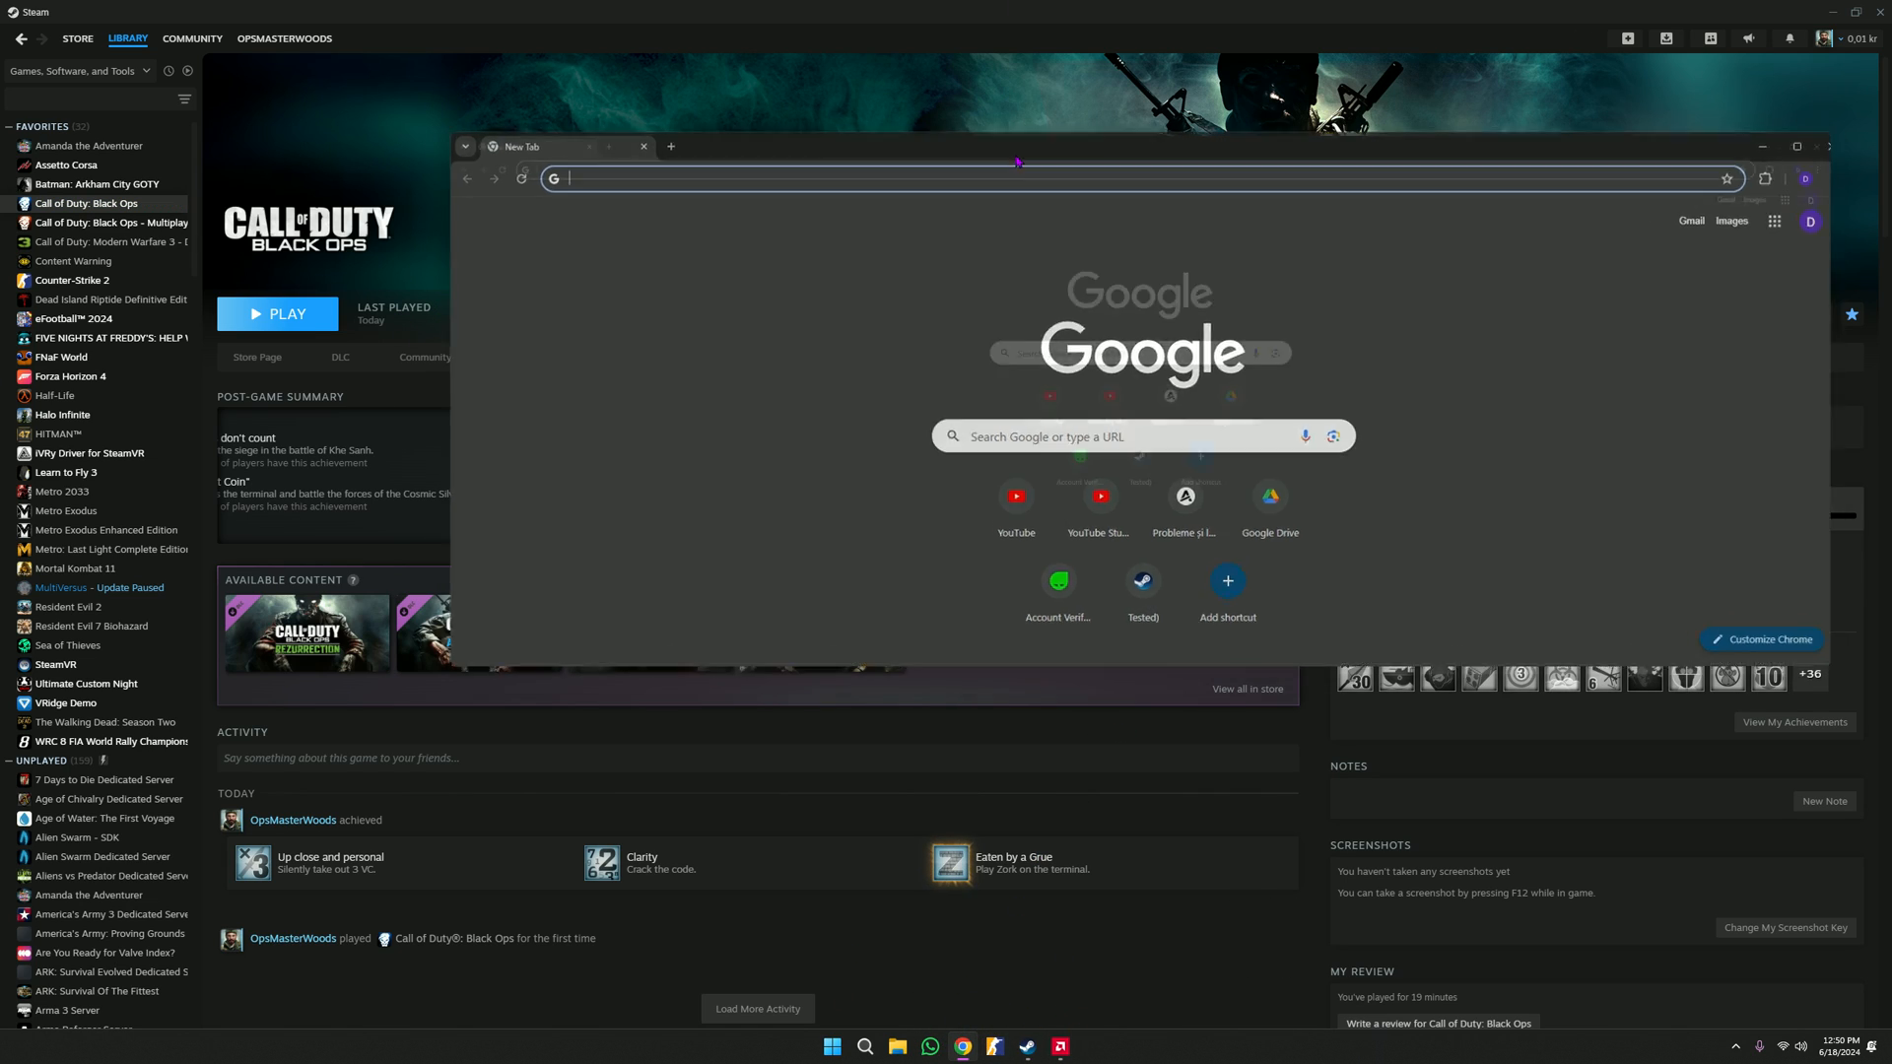
click(1796, 146)
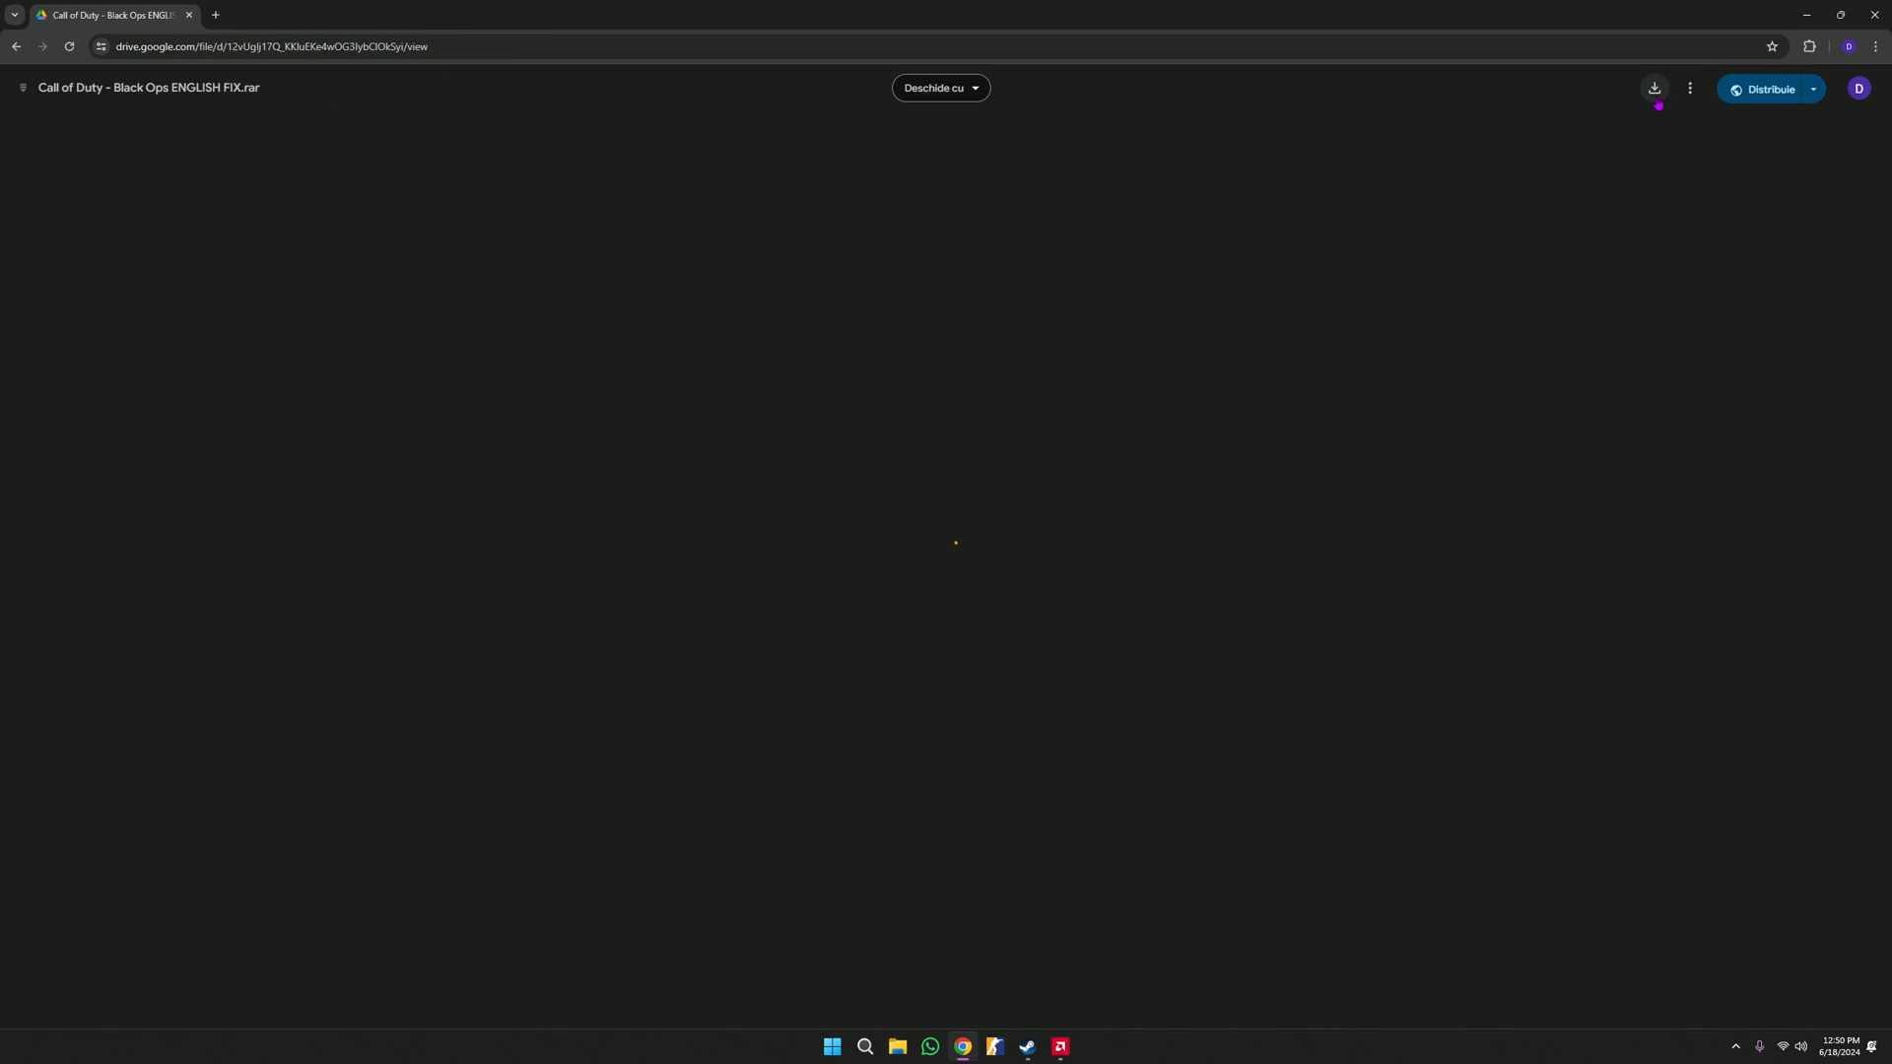
click(1654, 88)
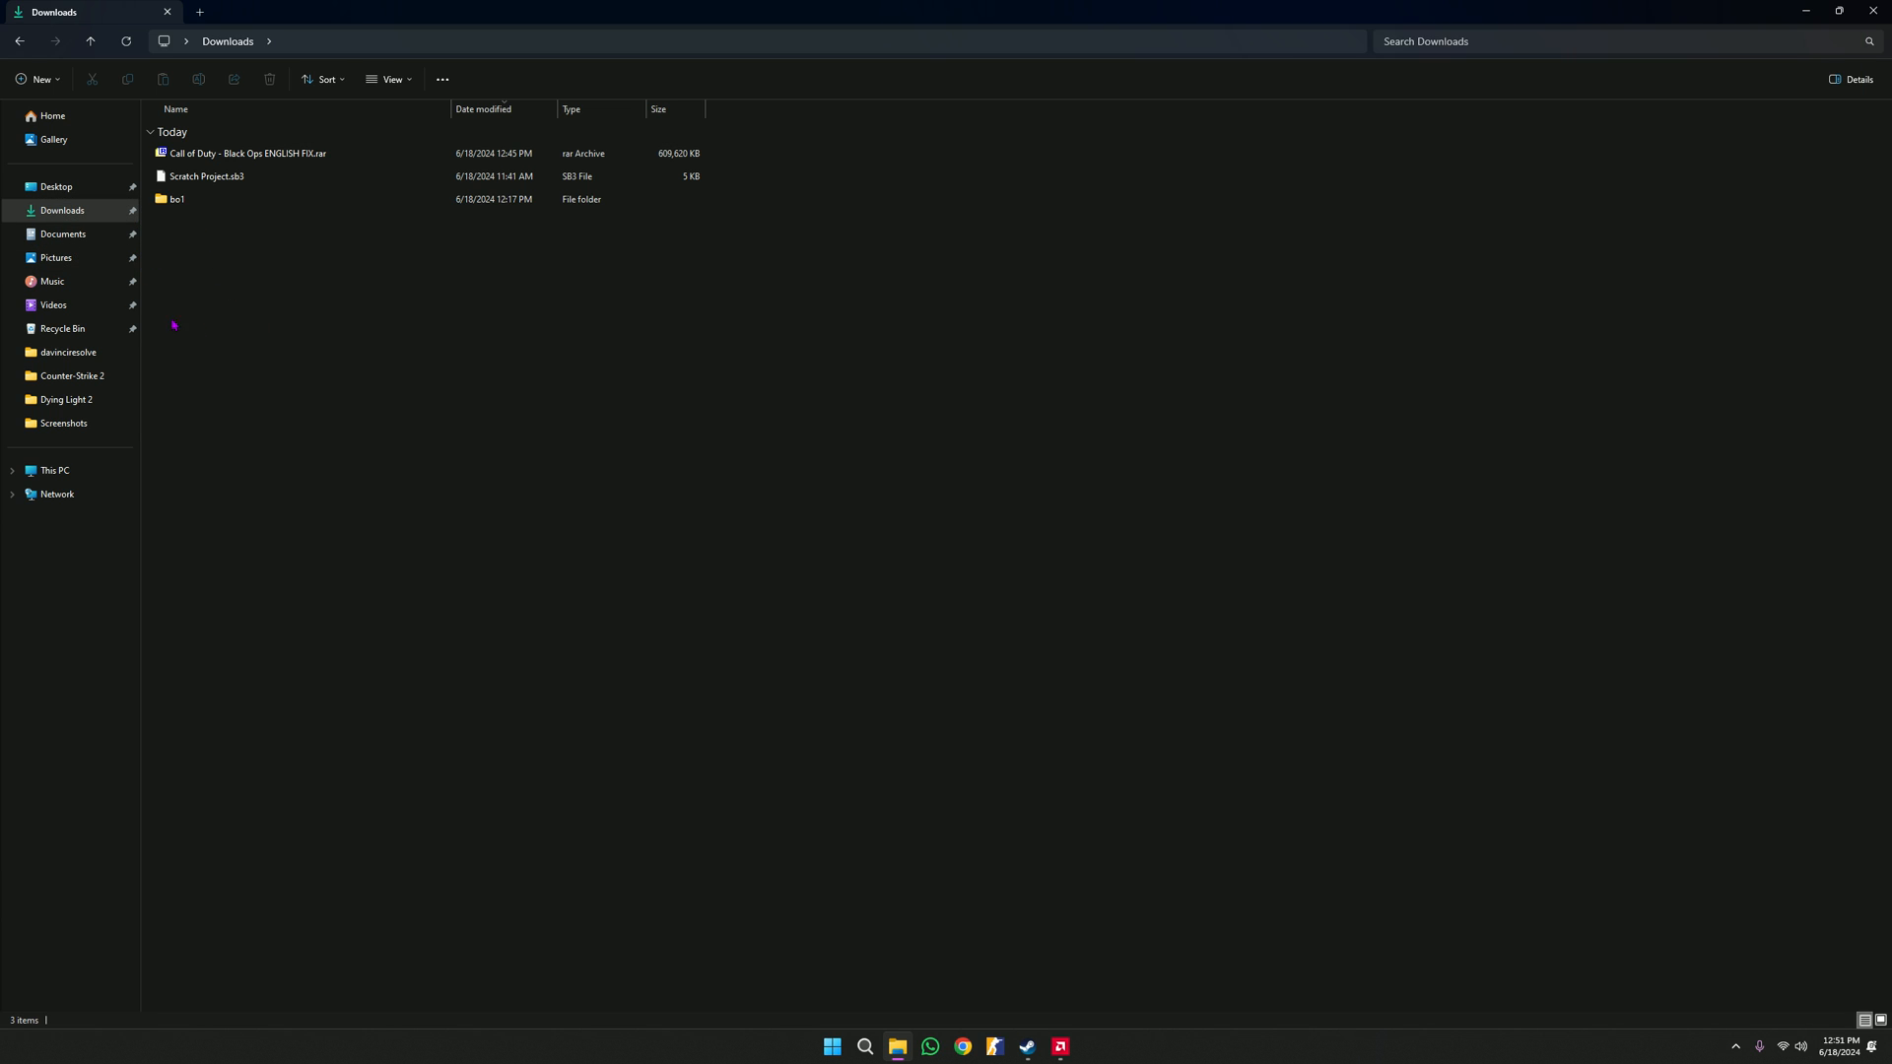
mouse_move(273, 165)
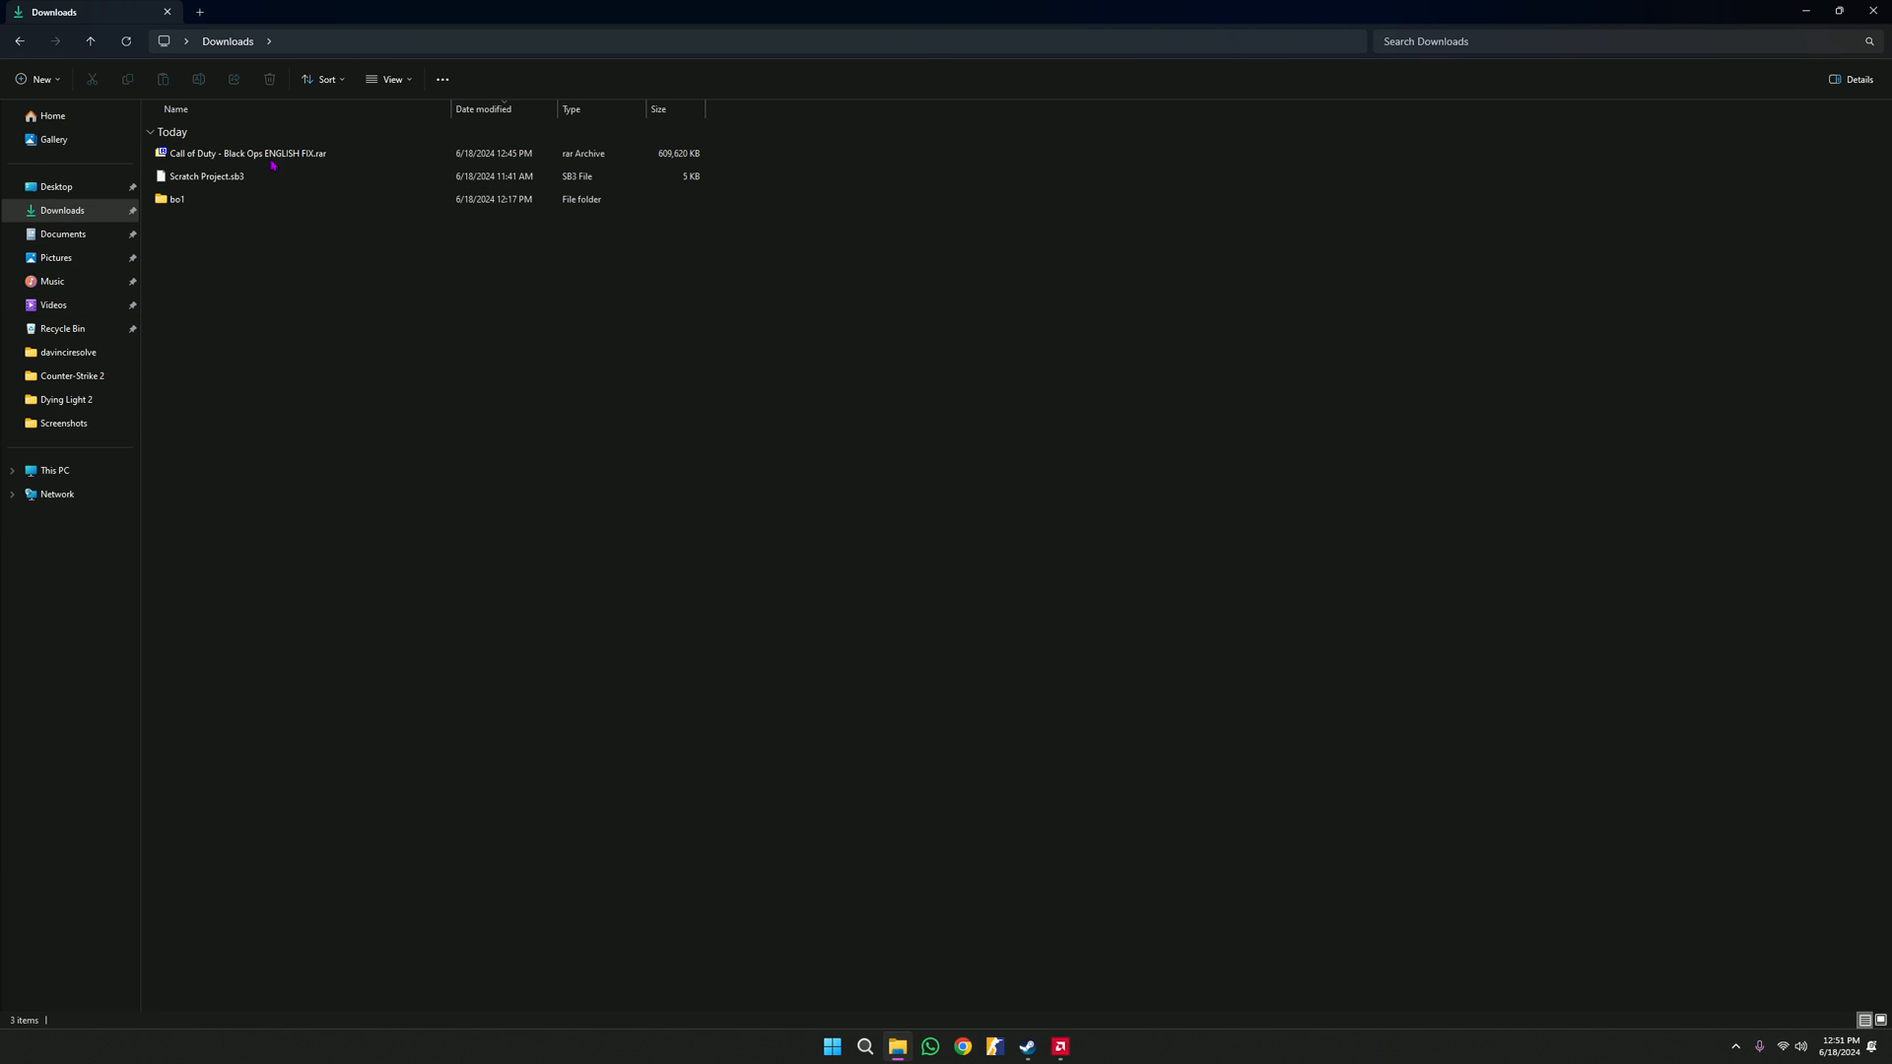
- Extract the downloaded Call of Duty - Black Ops ENGLISH FIX.rar through Show more options
click(247, 153)
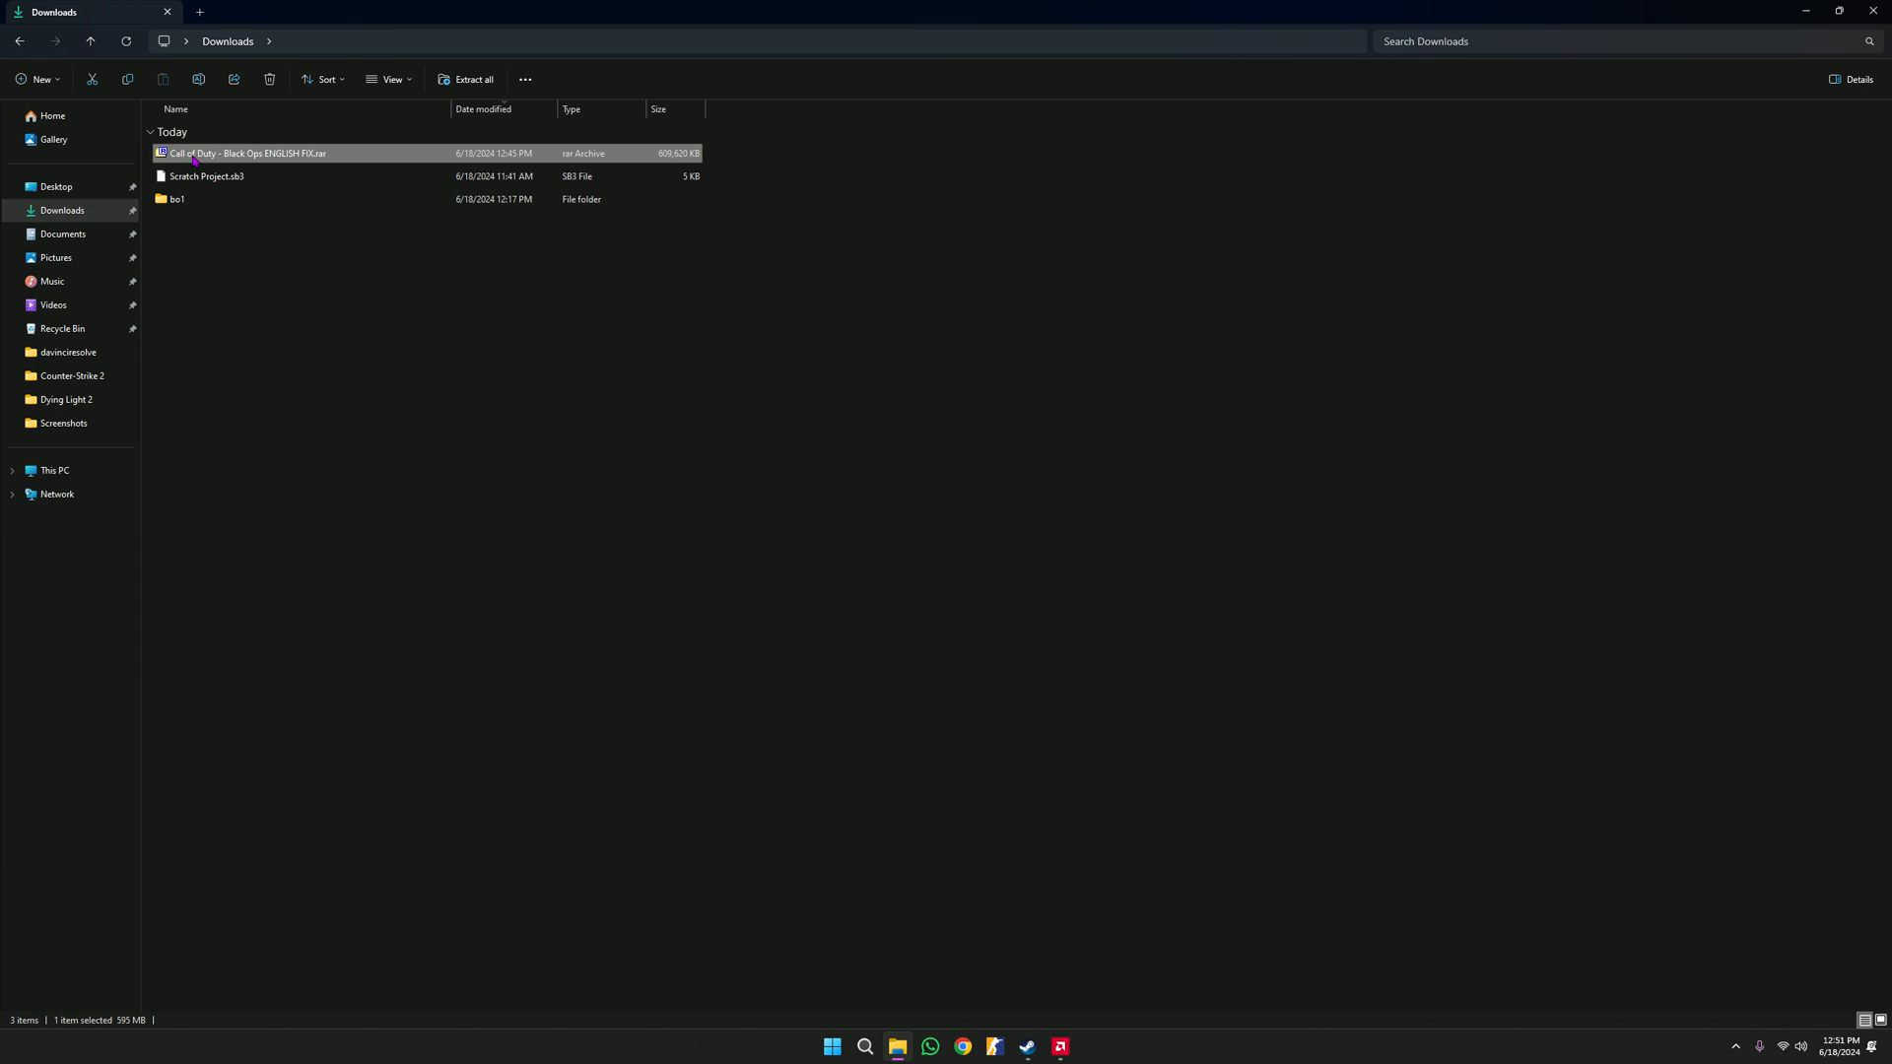
right_click(241, 154)
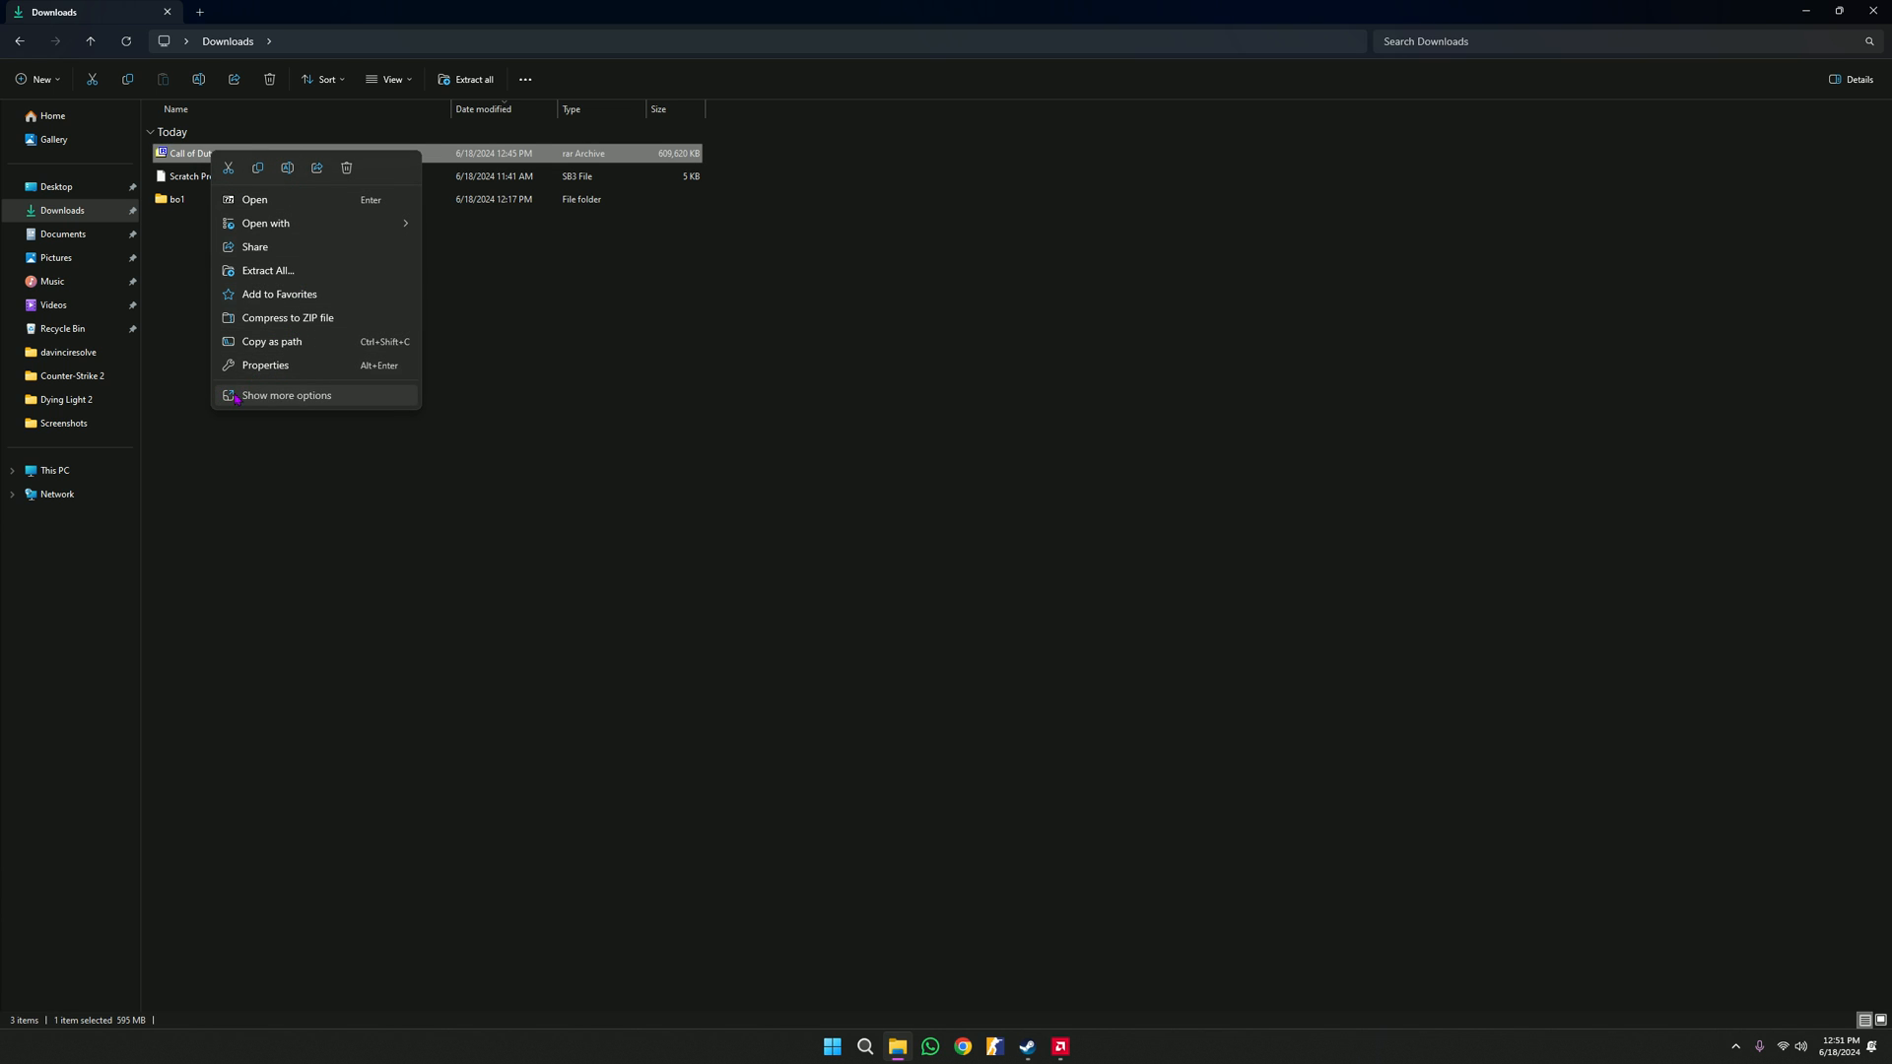
click(285, 395)
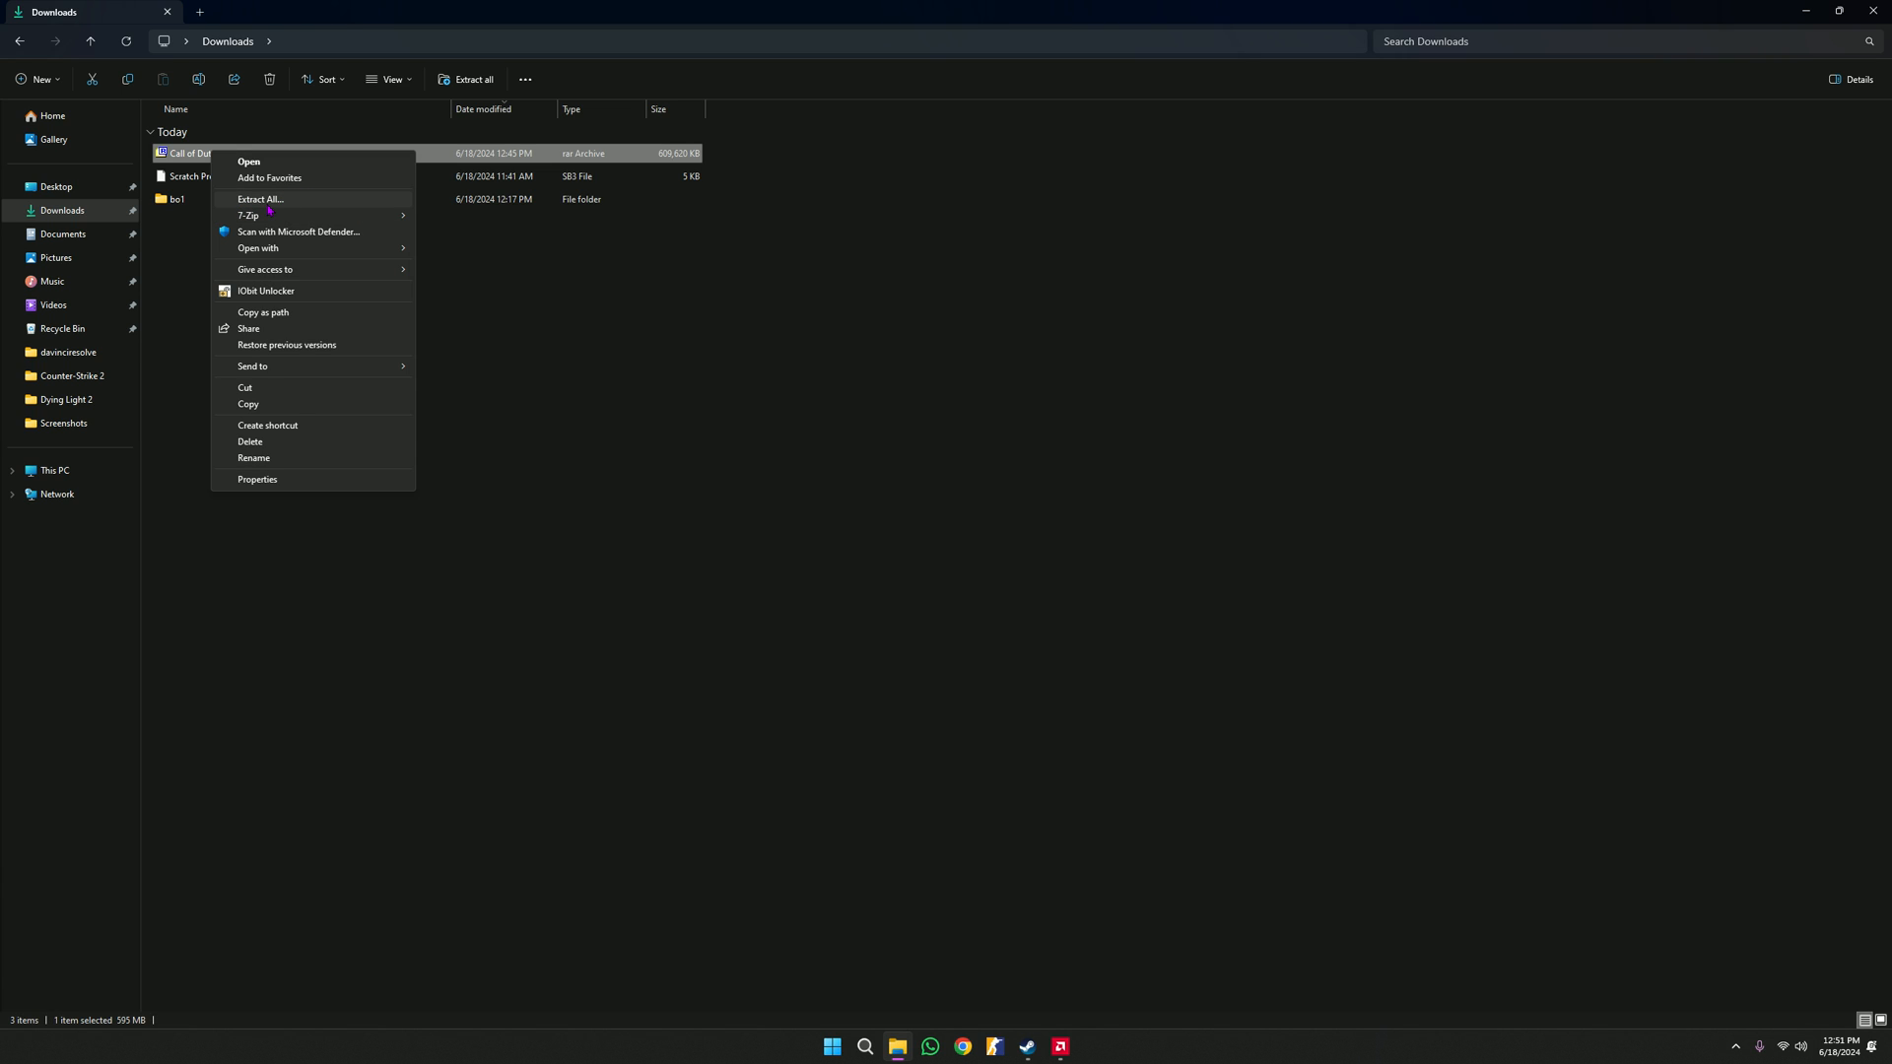
click(248, 215)
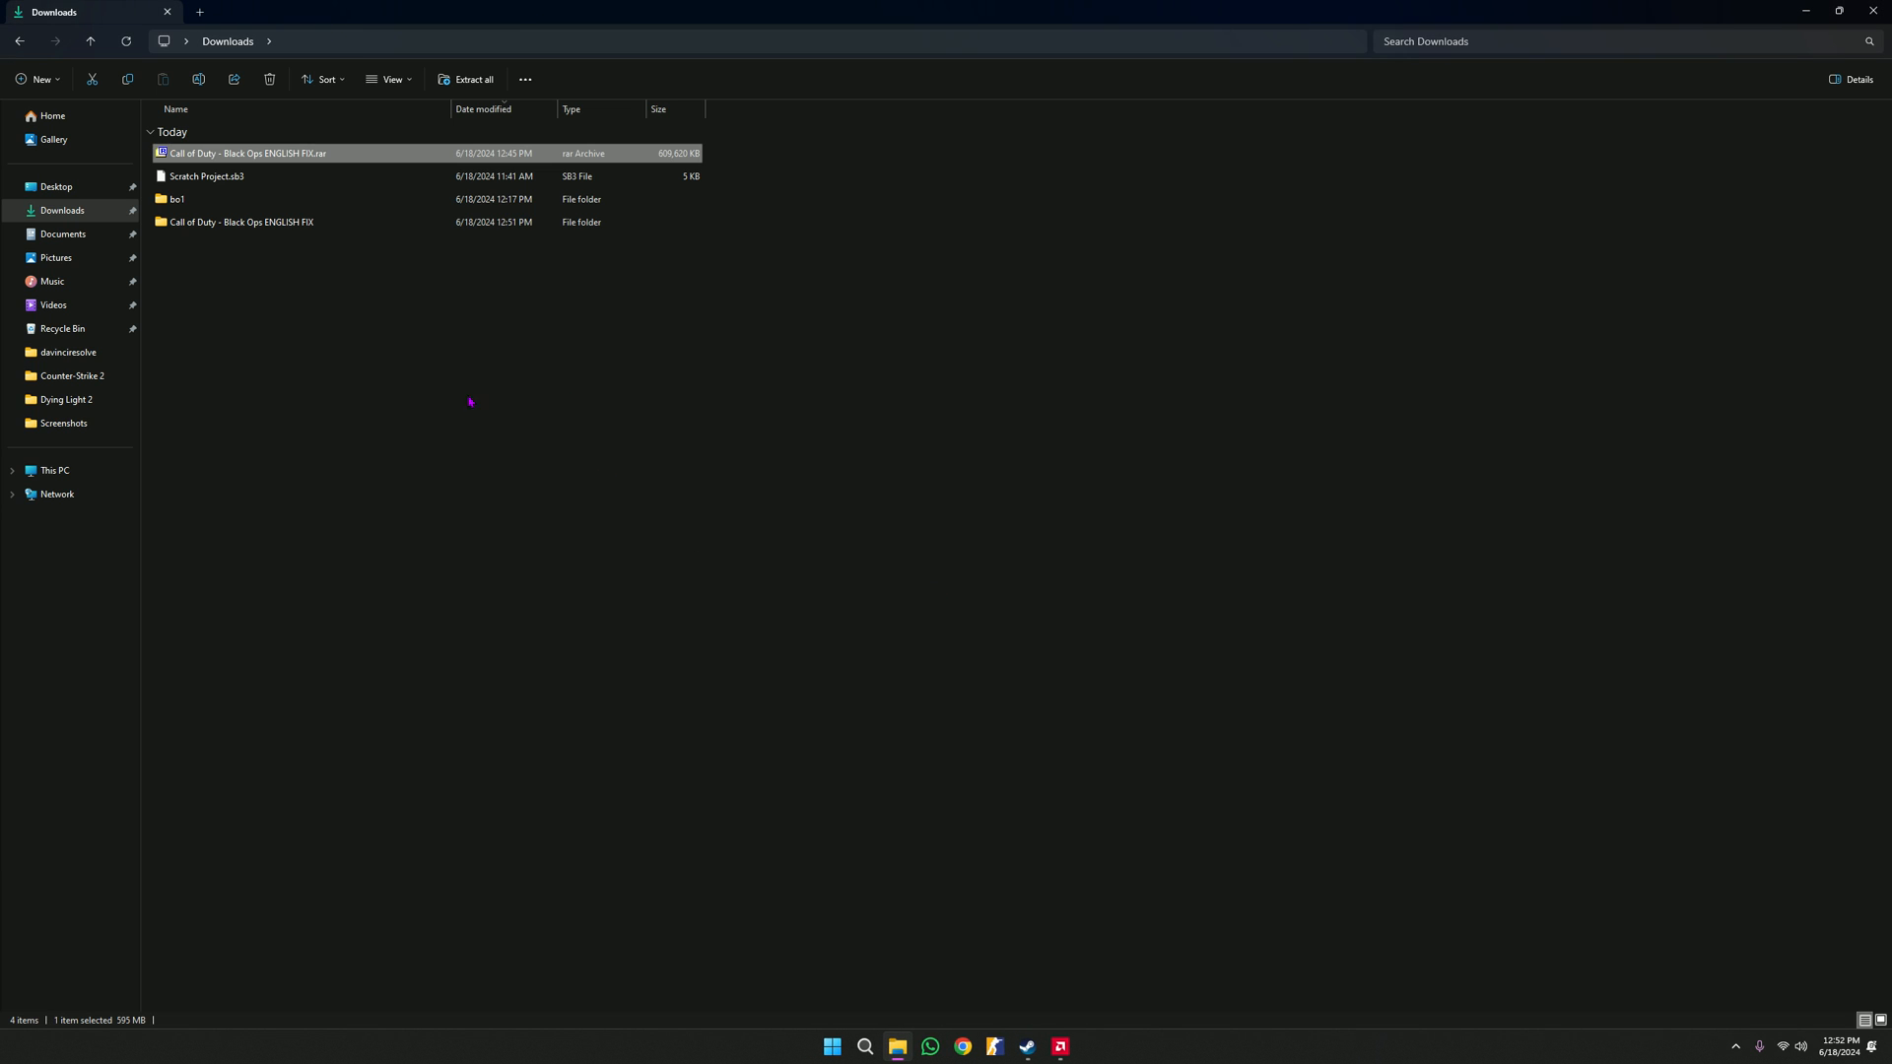
- Browse ENGLISH FIX > Call of Duty - Black Ops ENG > to main
double_click(238, 222)
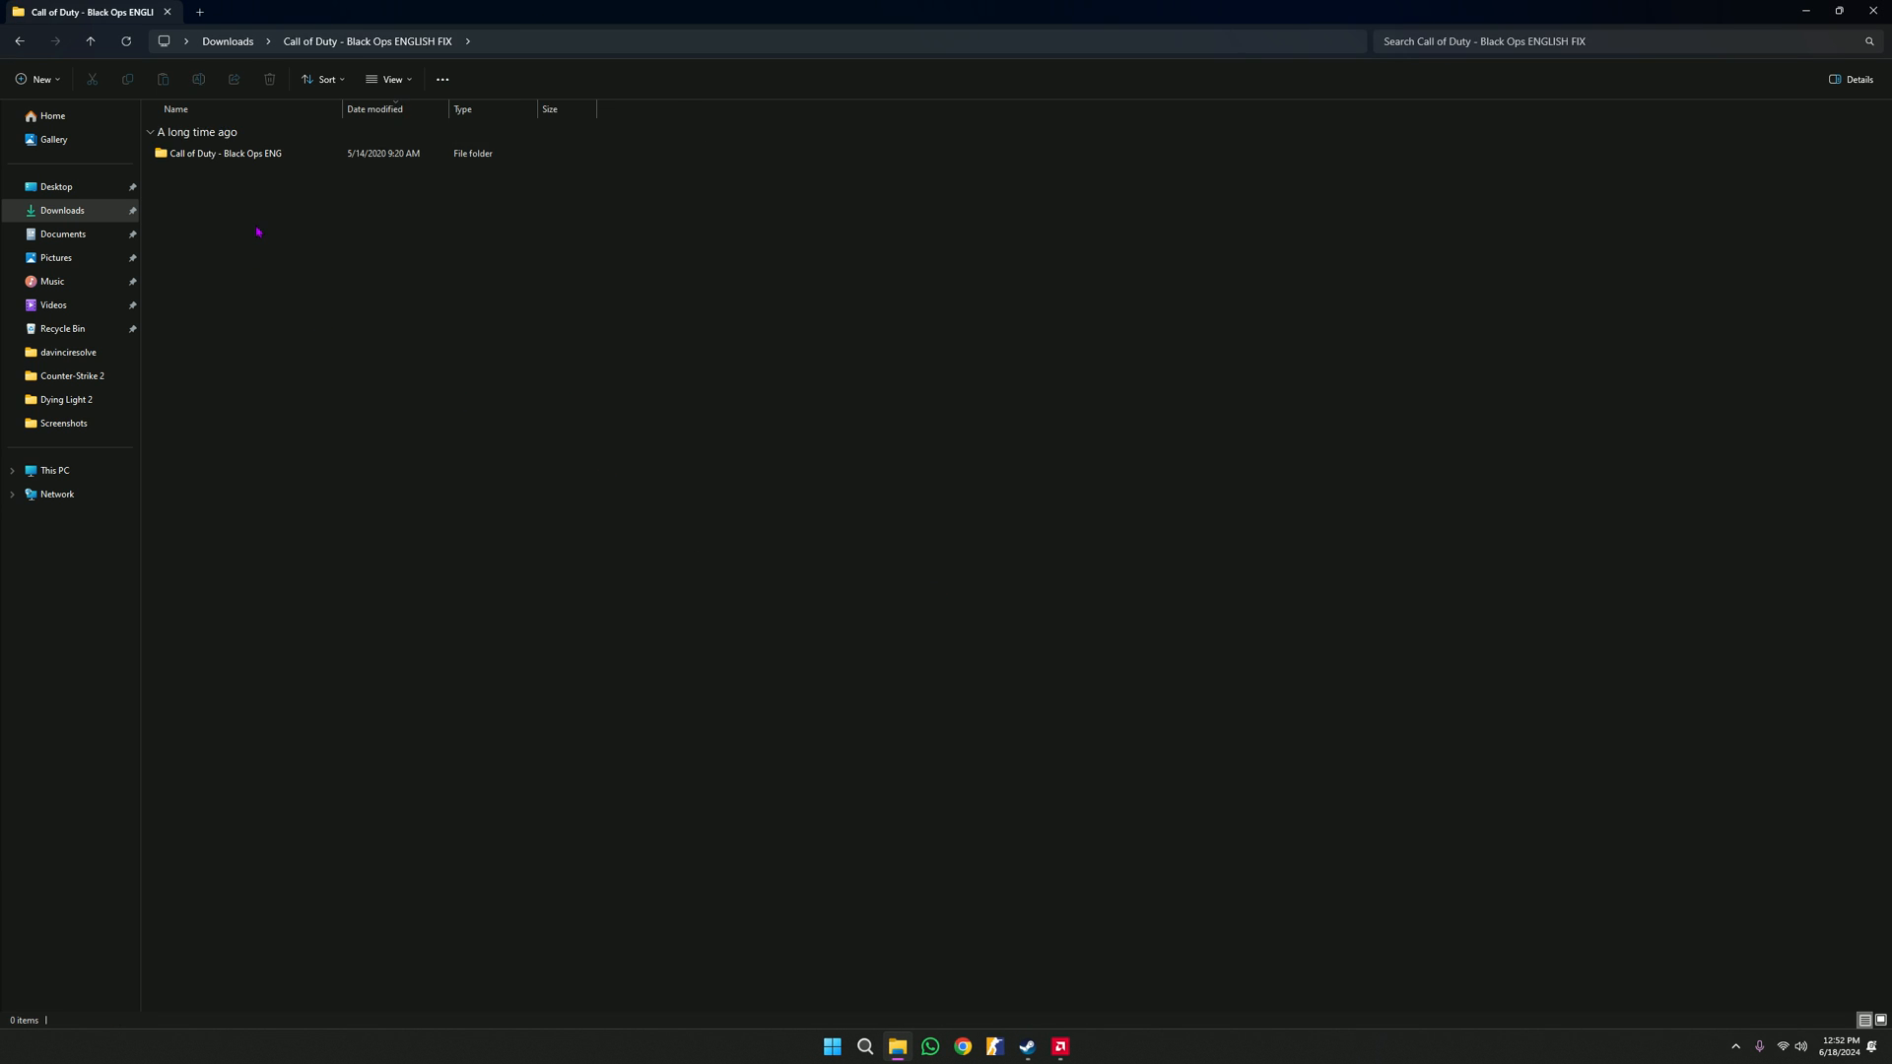
double_click(224, 154)
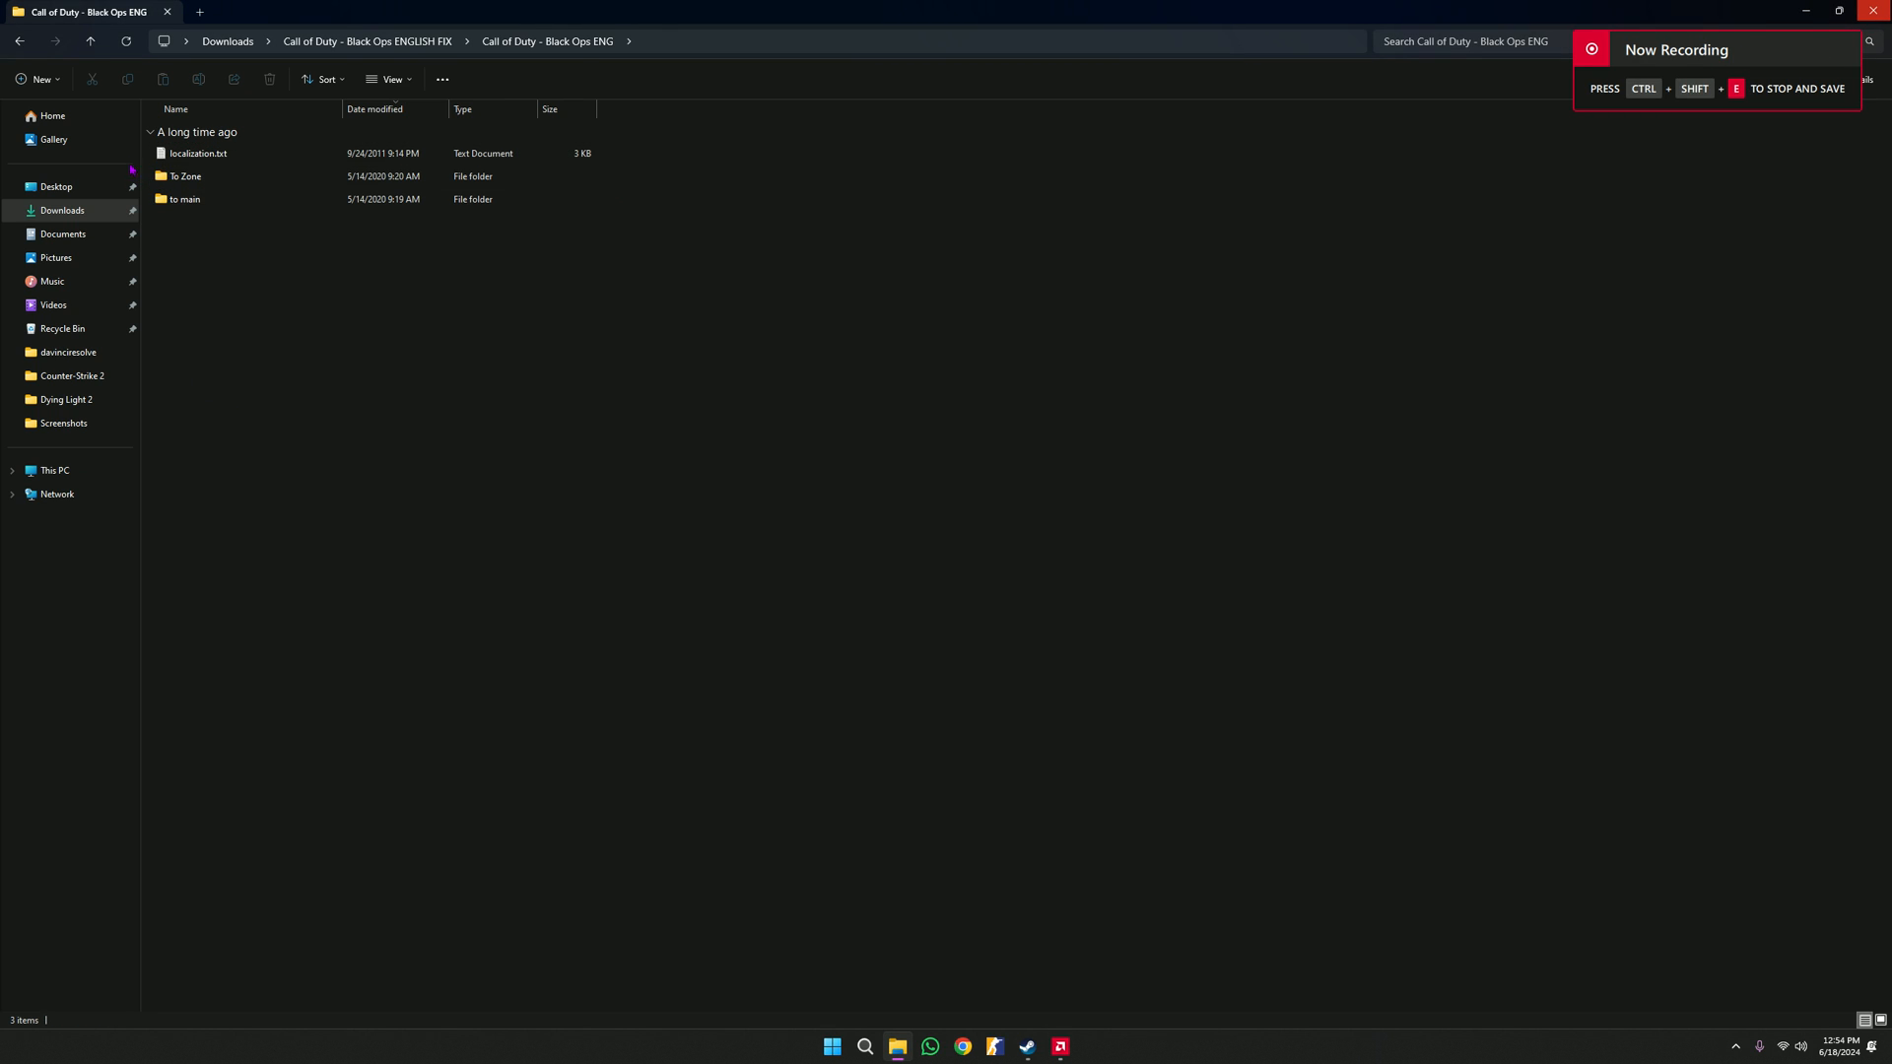
click(184, 199)
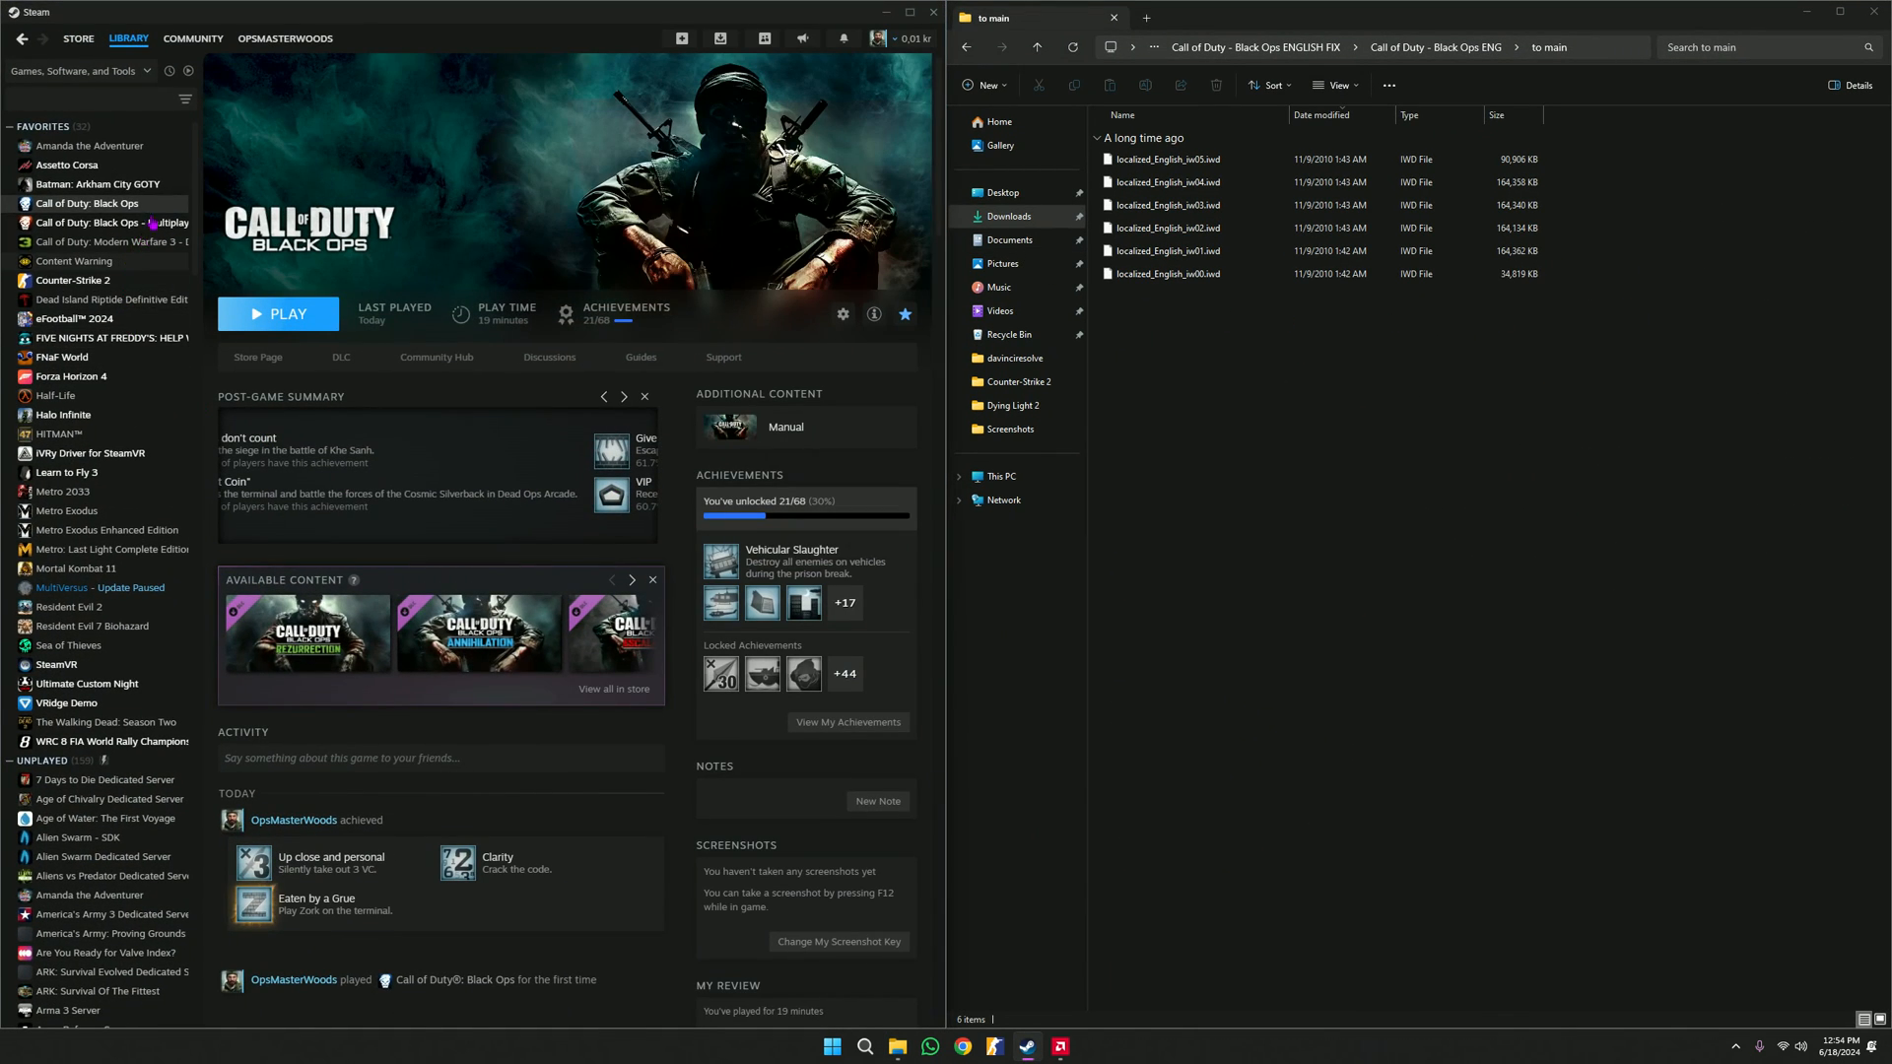
- Browse Call of Duty: Black Ops local files from its Steam library Manage menu
right_click(86, 203)
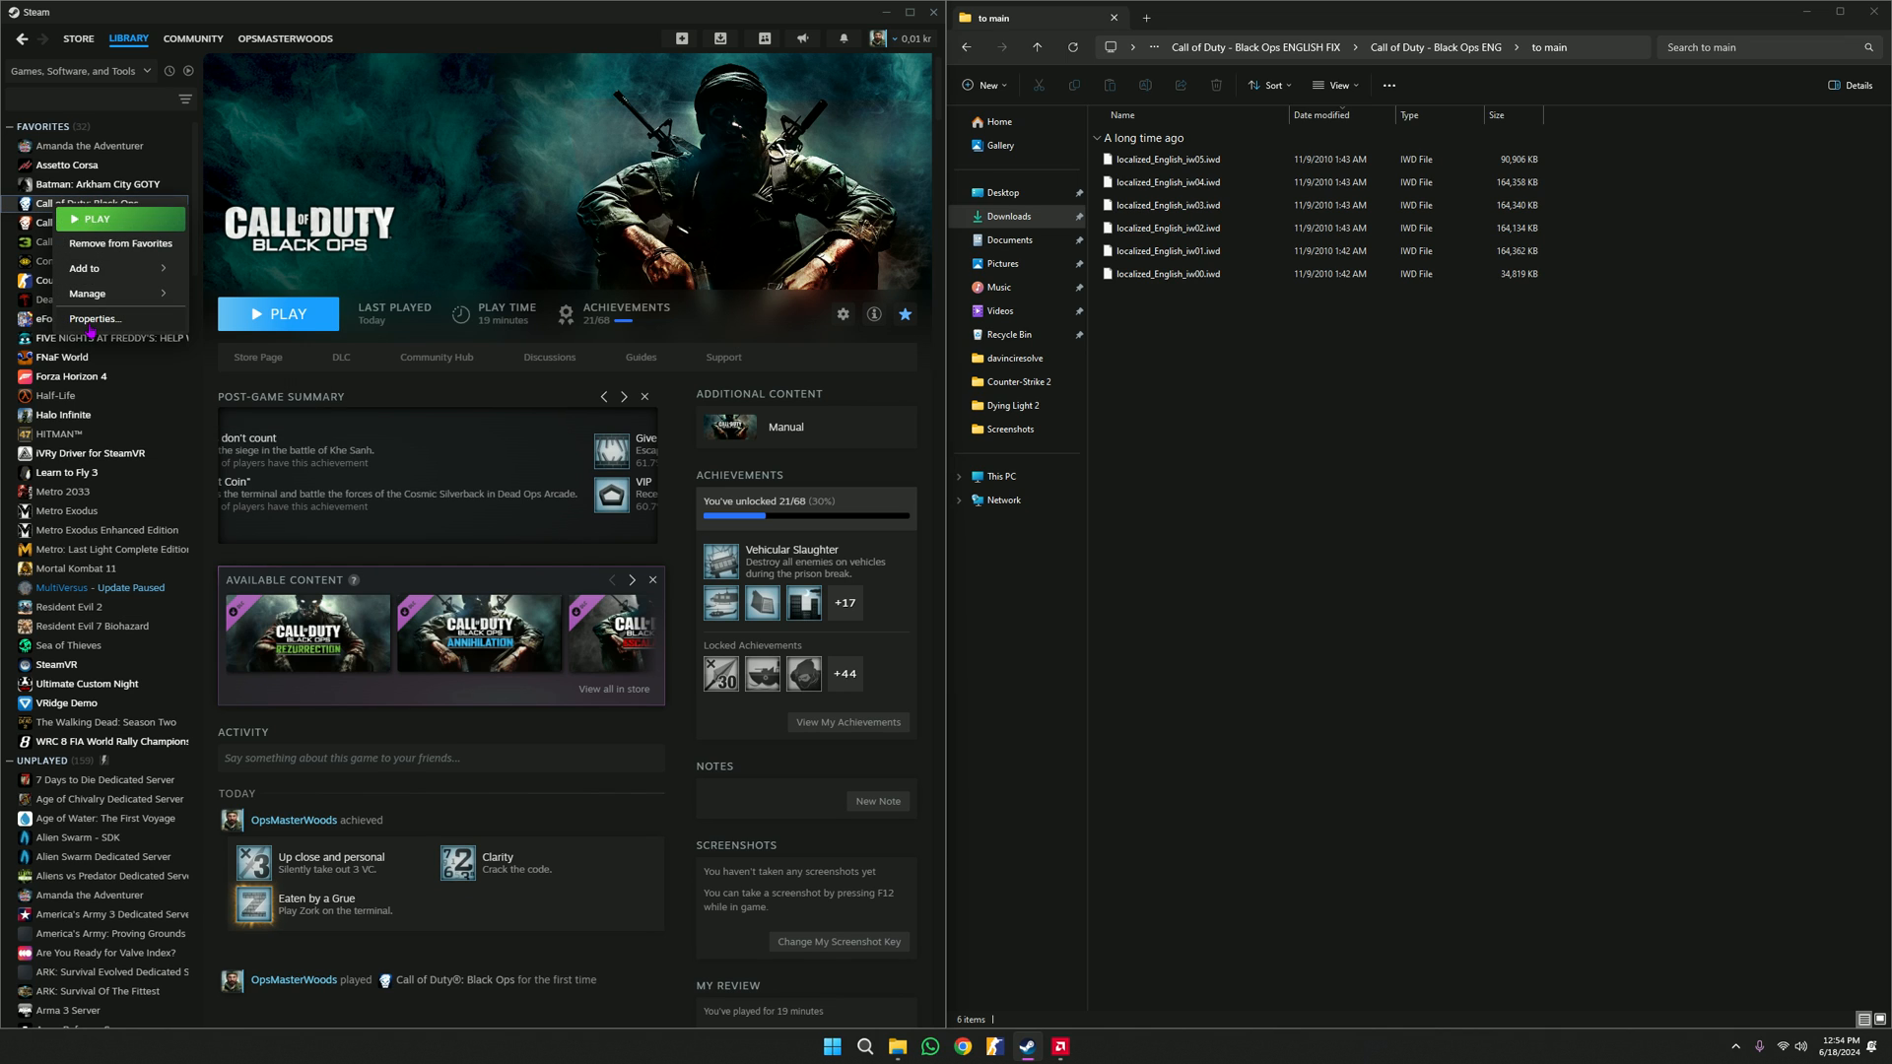
click(94, 318)
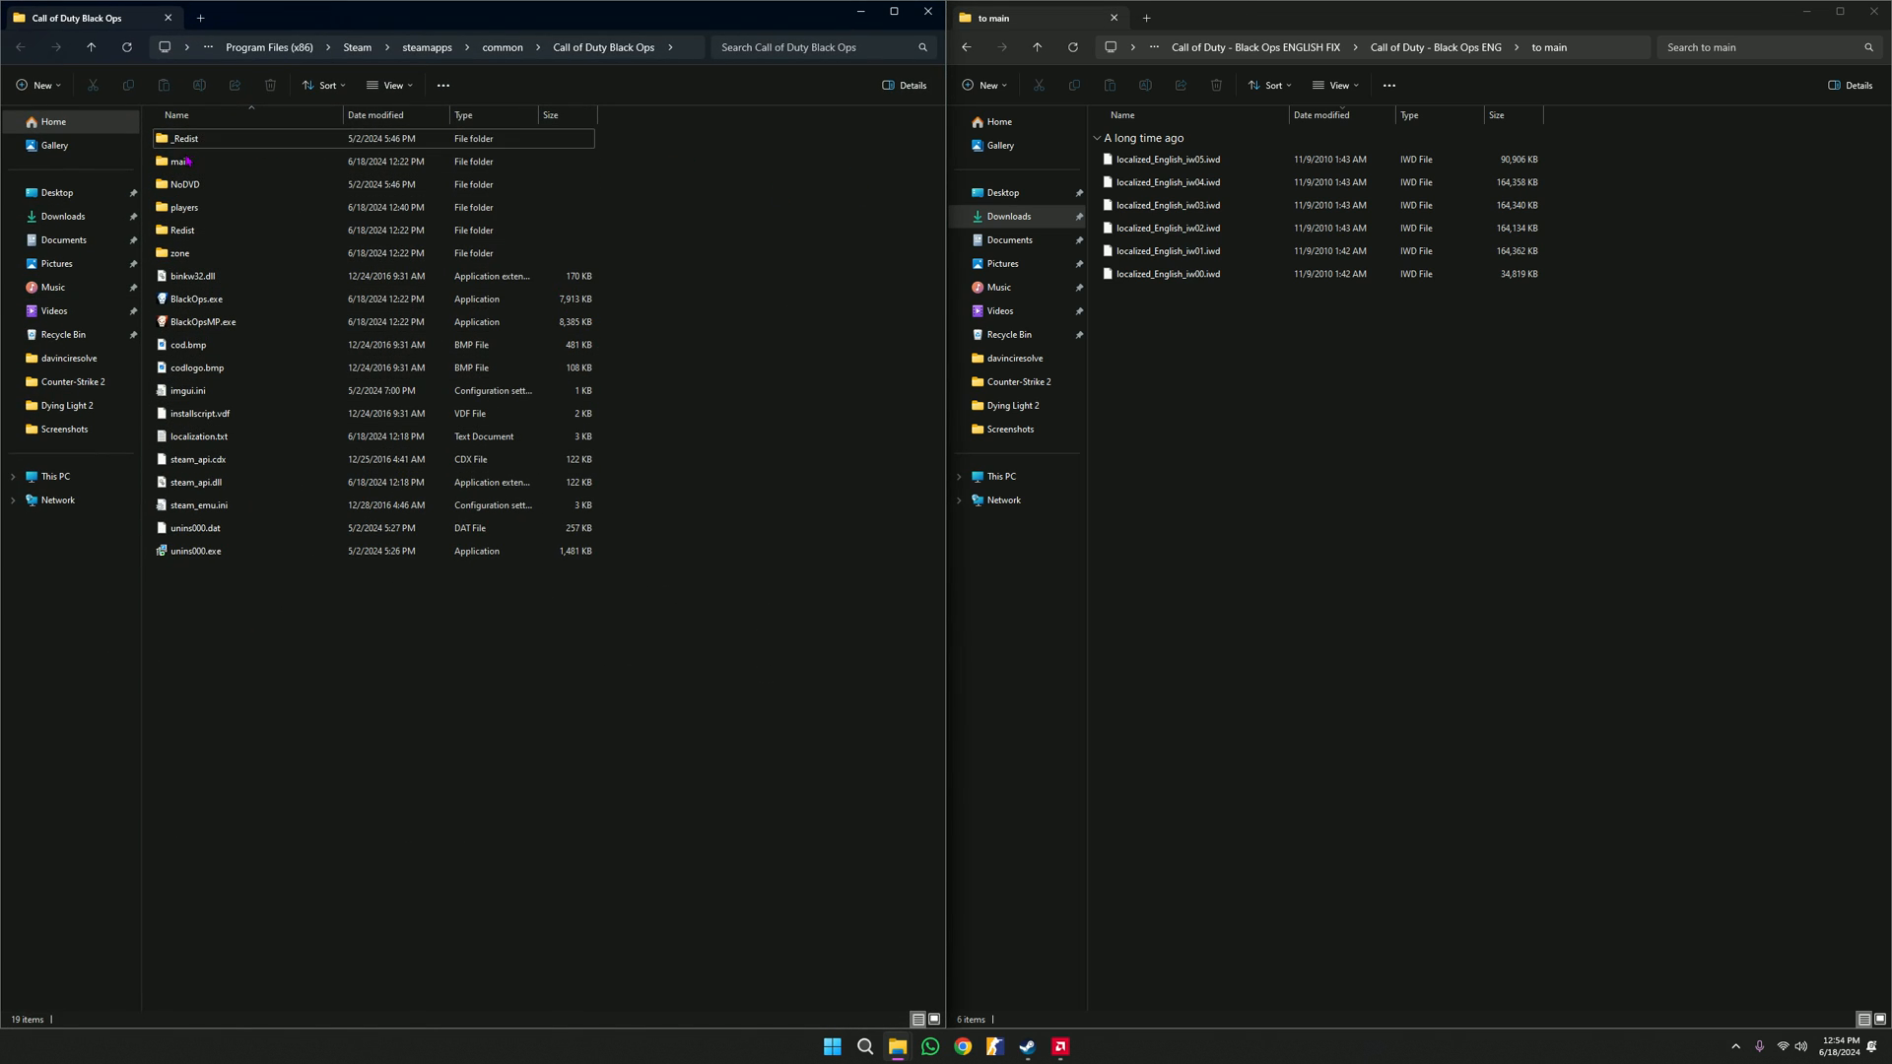
- Delete the localized English and Russian .iwd files in main and select the fix's six files
double_click(183, 161)
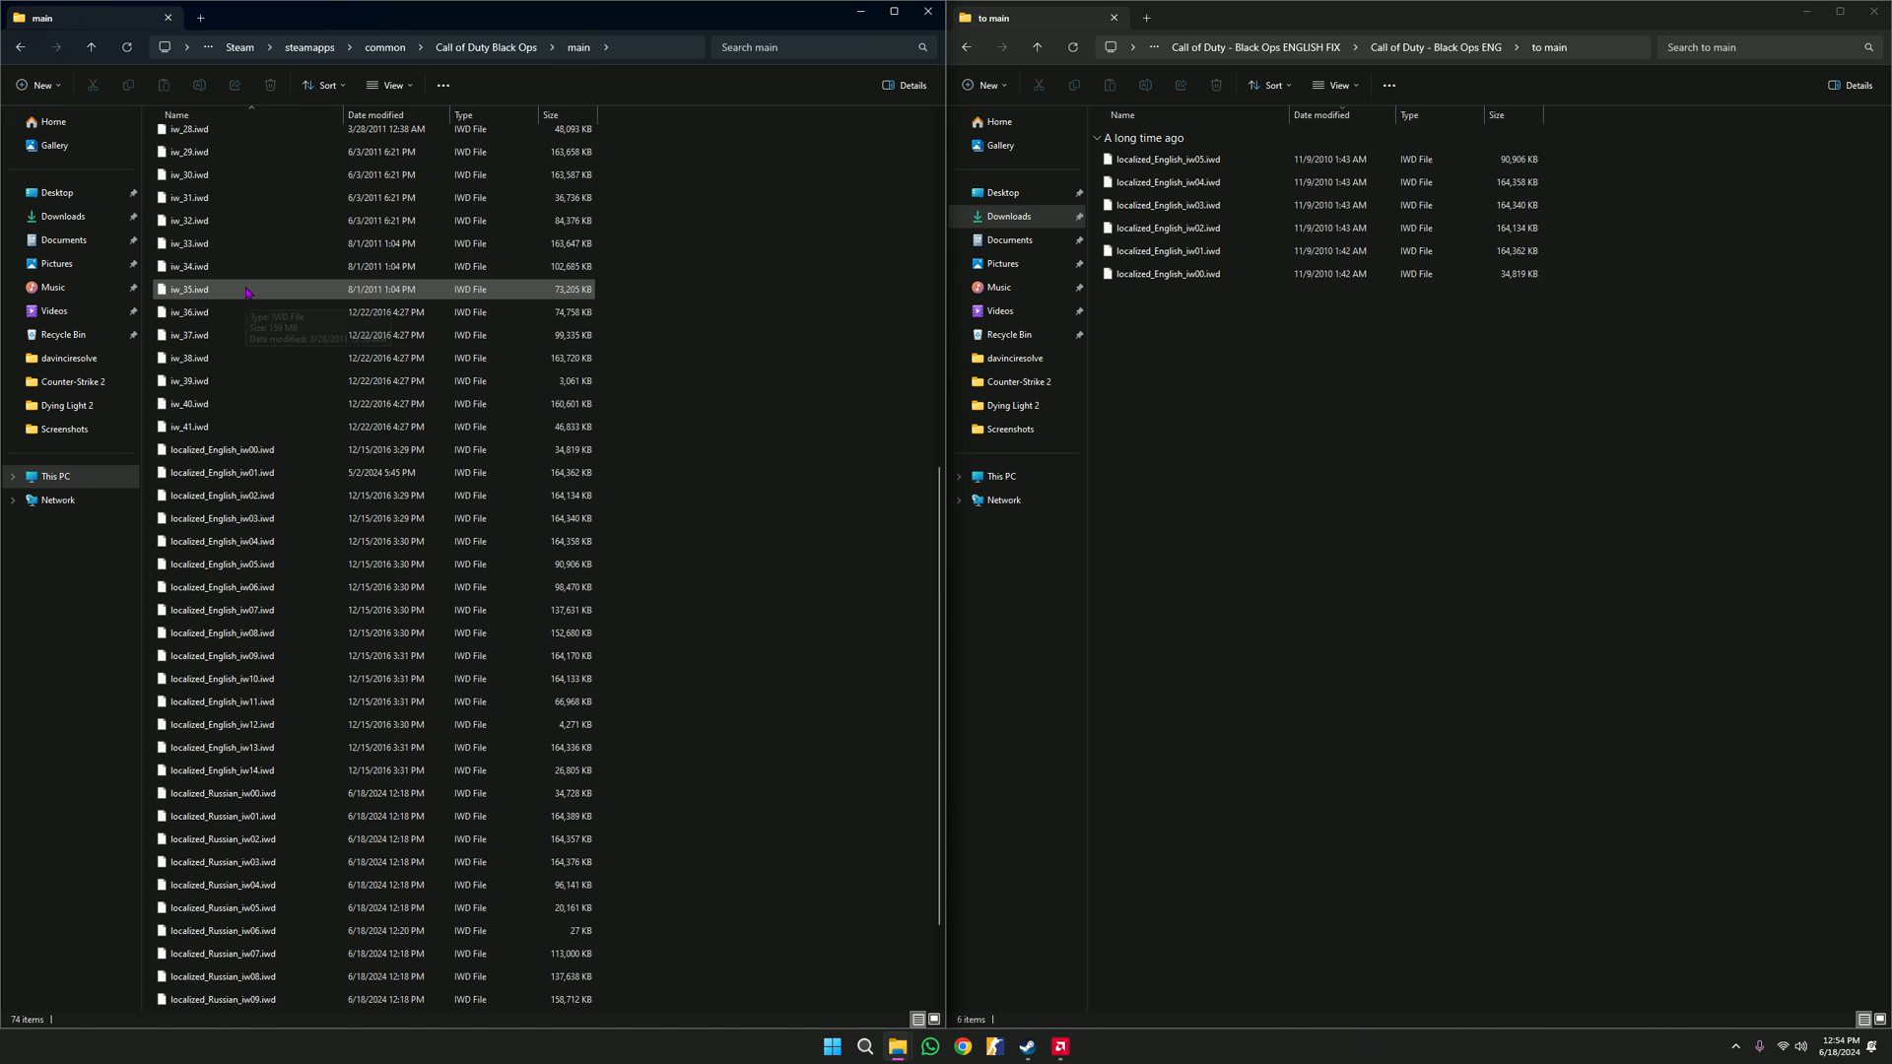
scroll(down, 3)
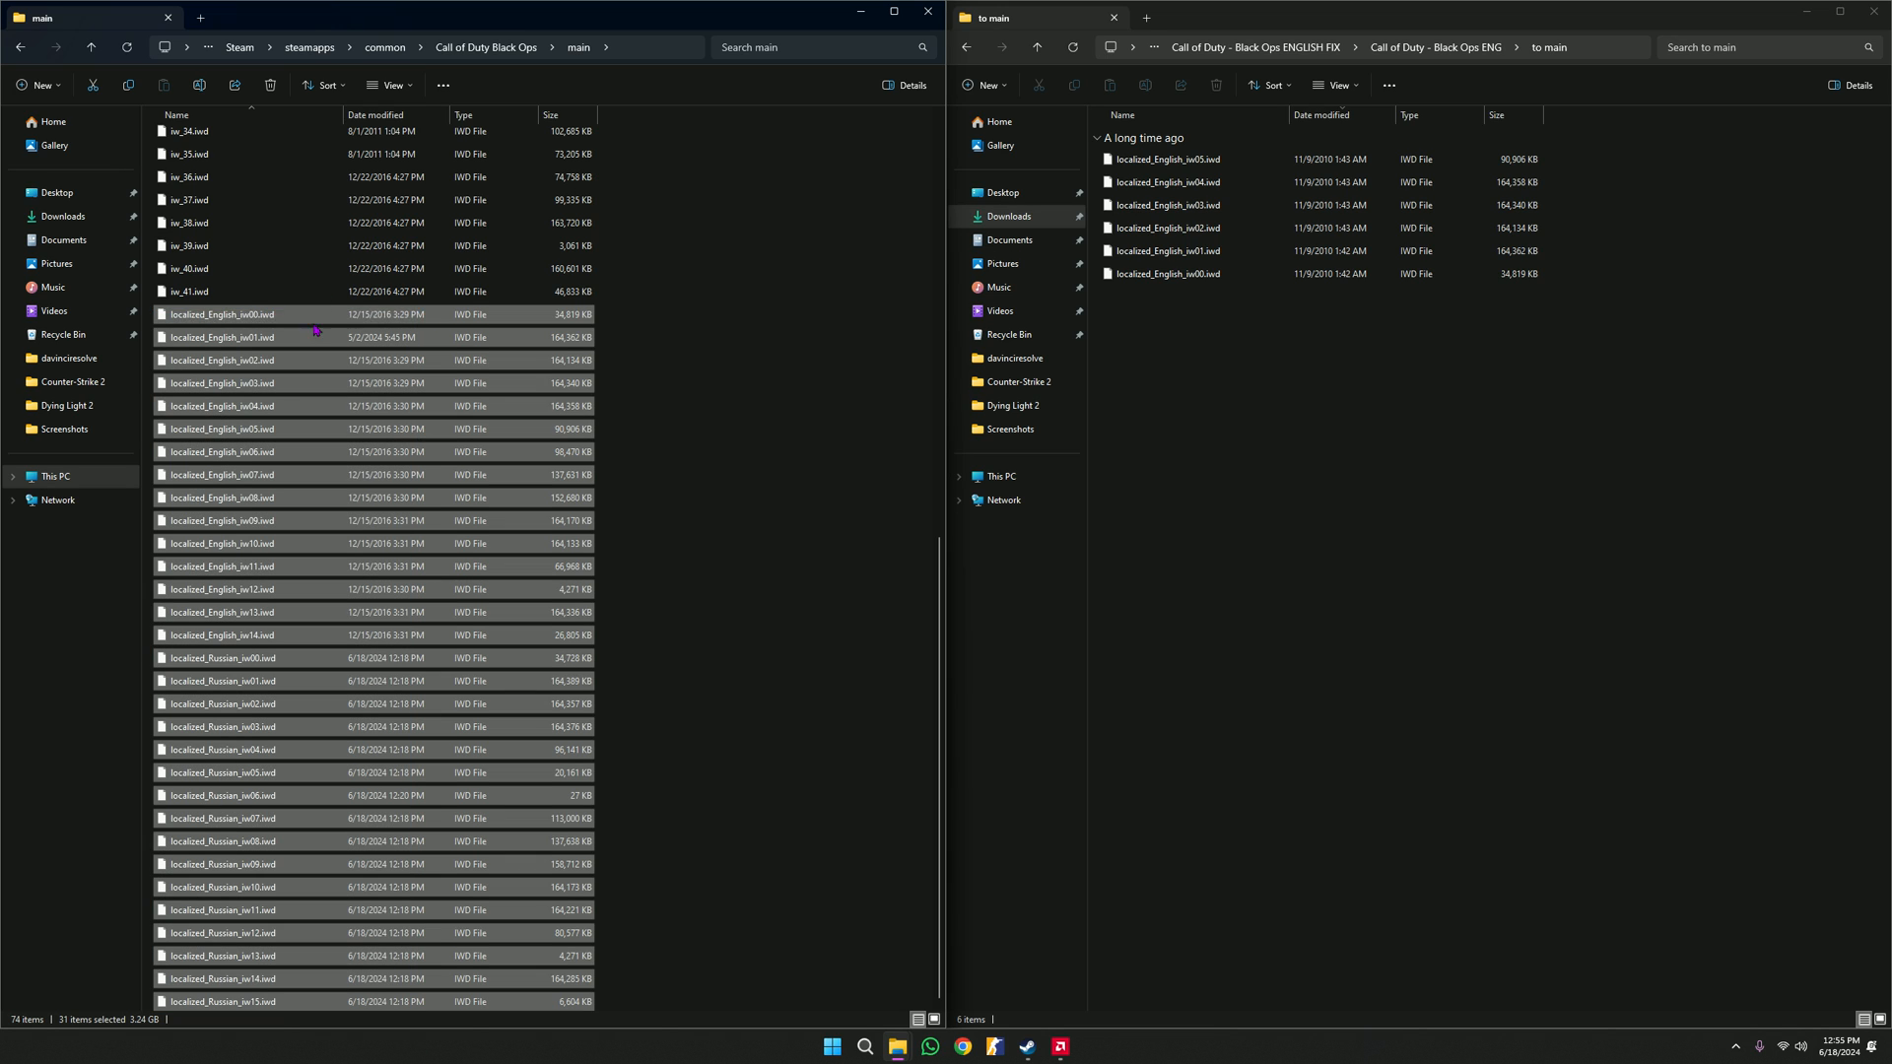
mouse_move(270, 85)
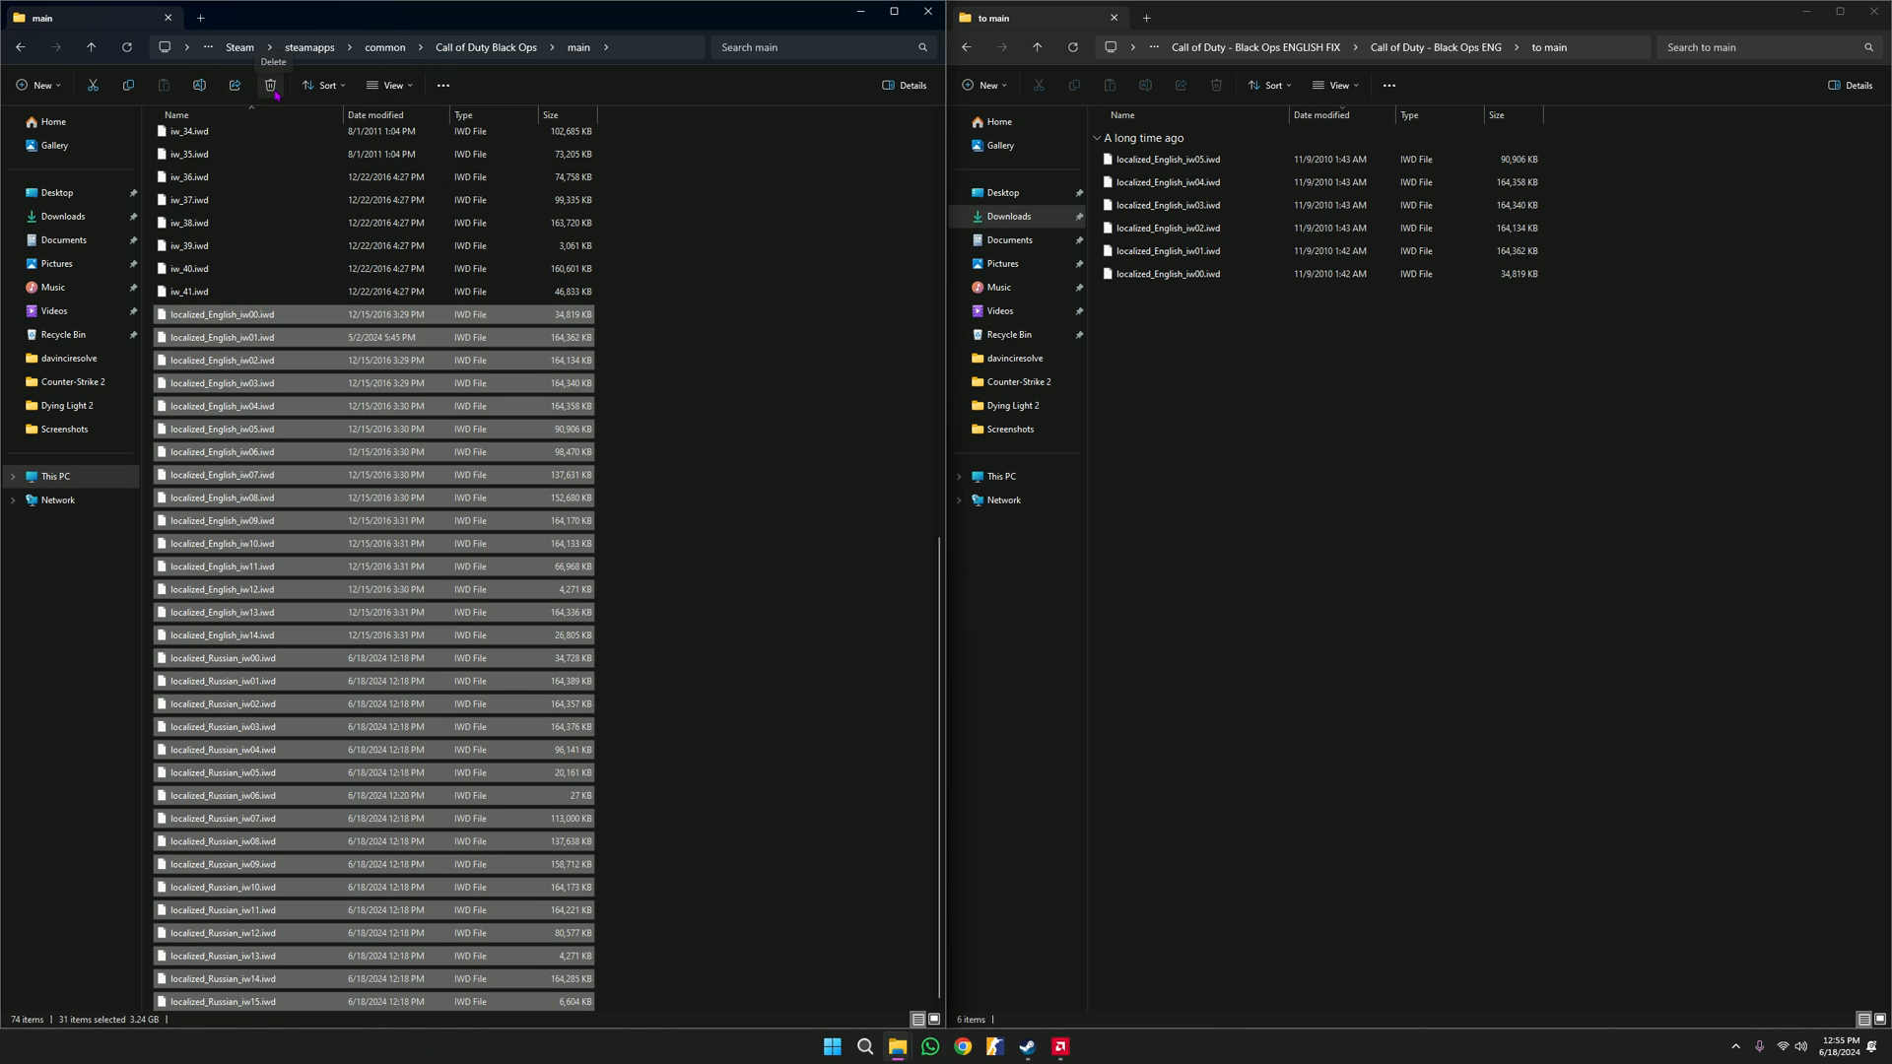
click(272, 84)
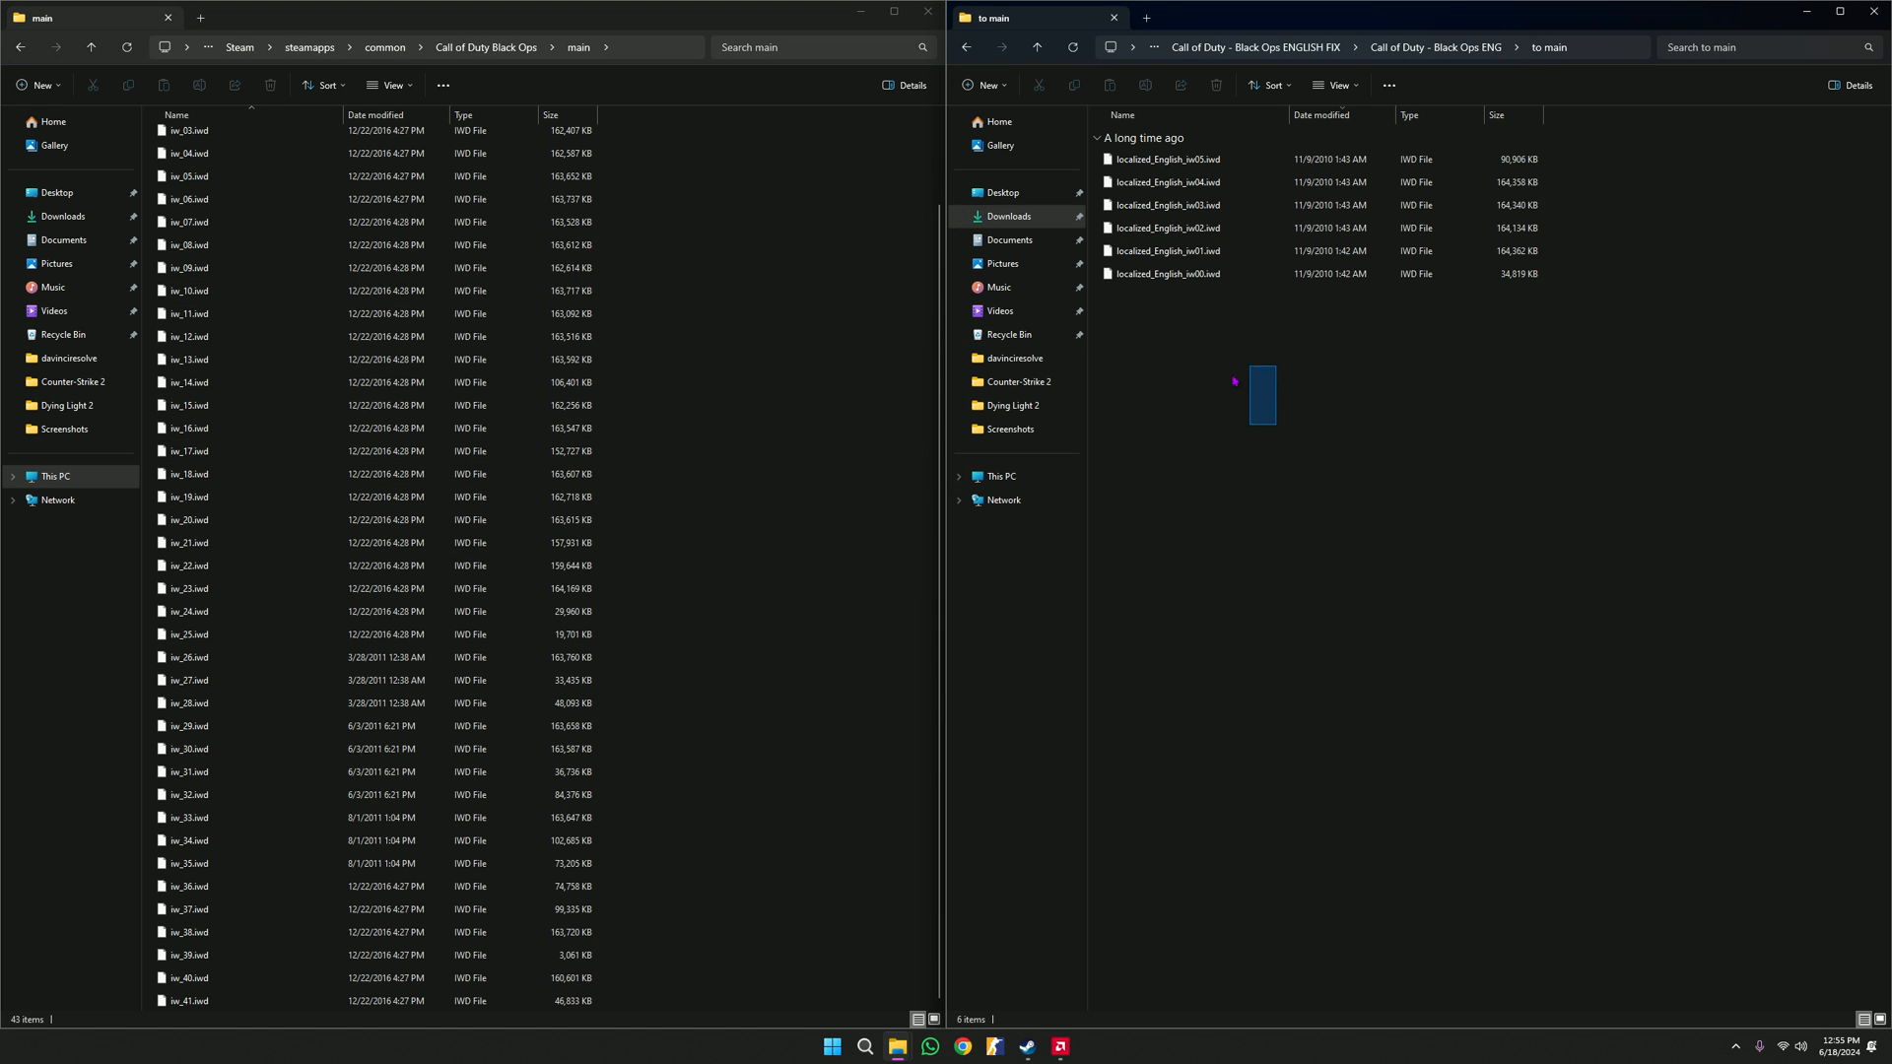
key(ctrl+a)
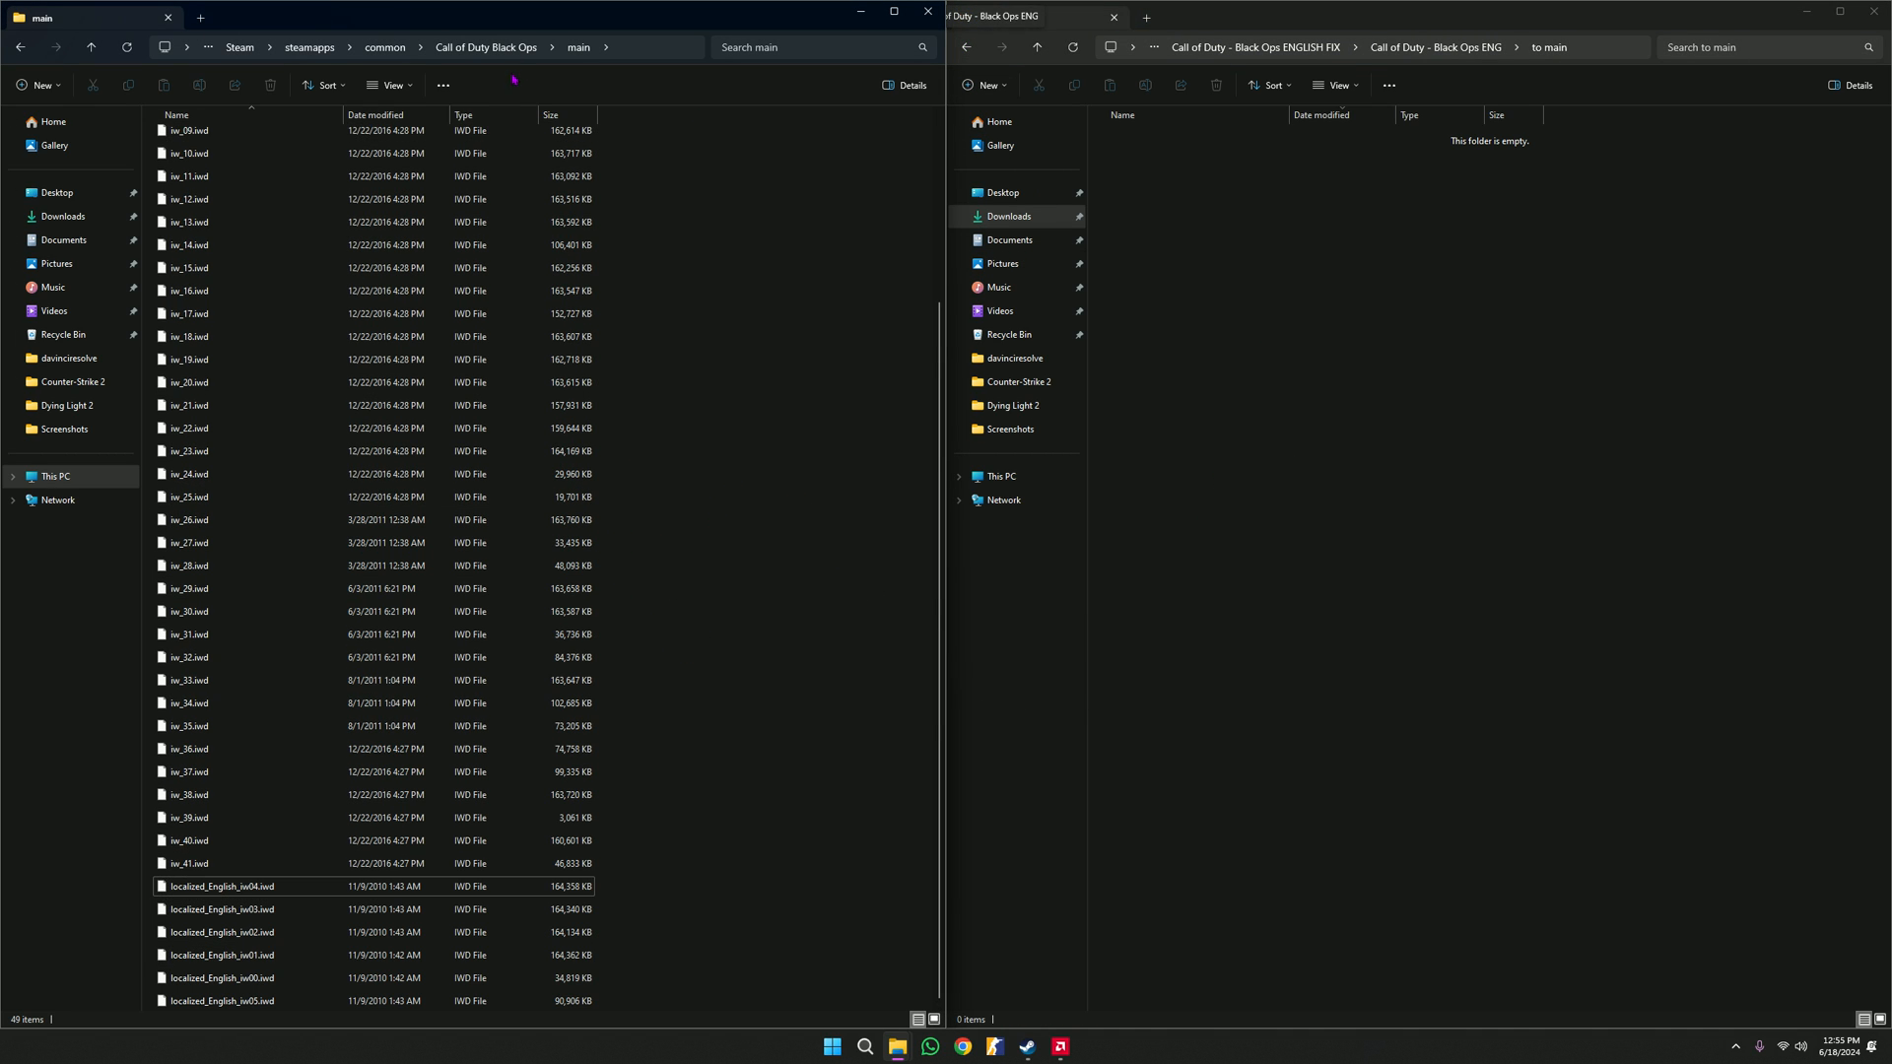
- Delete the game's zone\English folder and drag in the English folder from To Zone
click(486, 47)
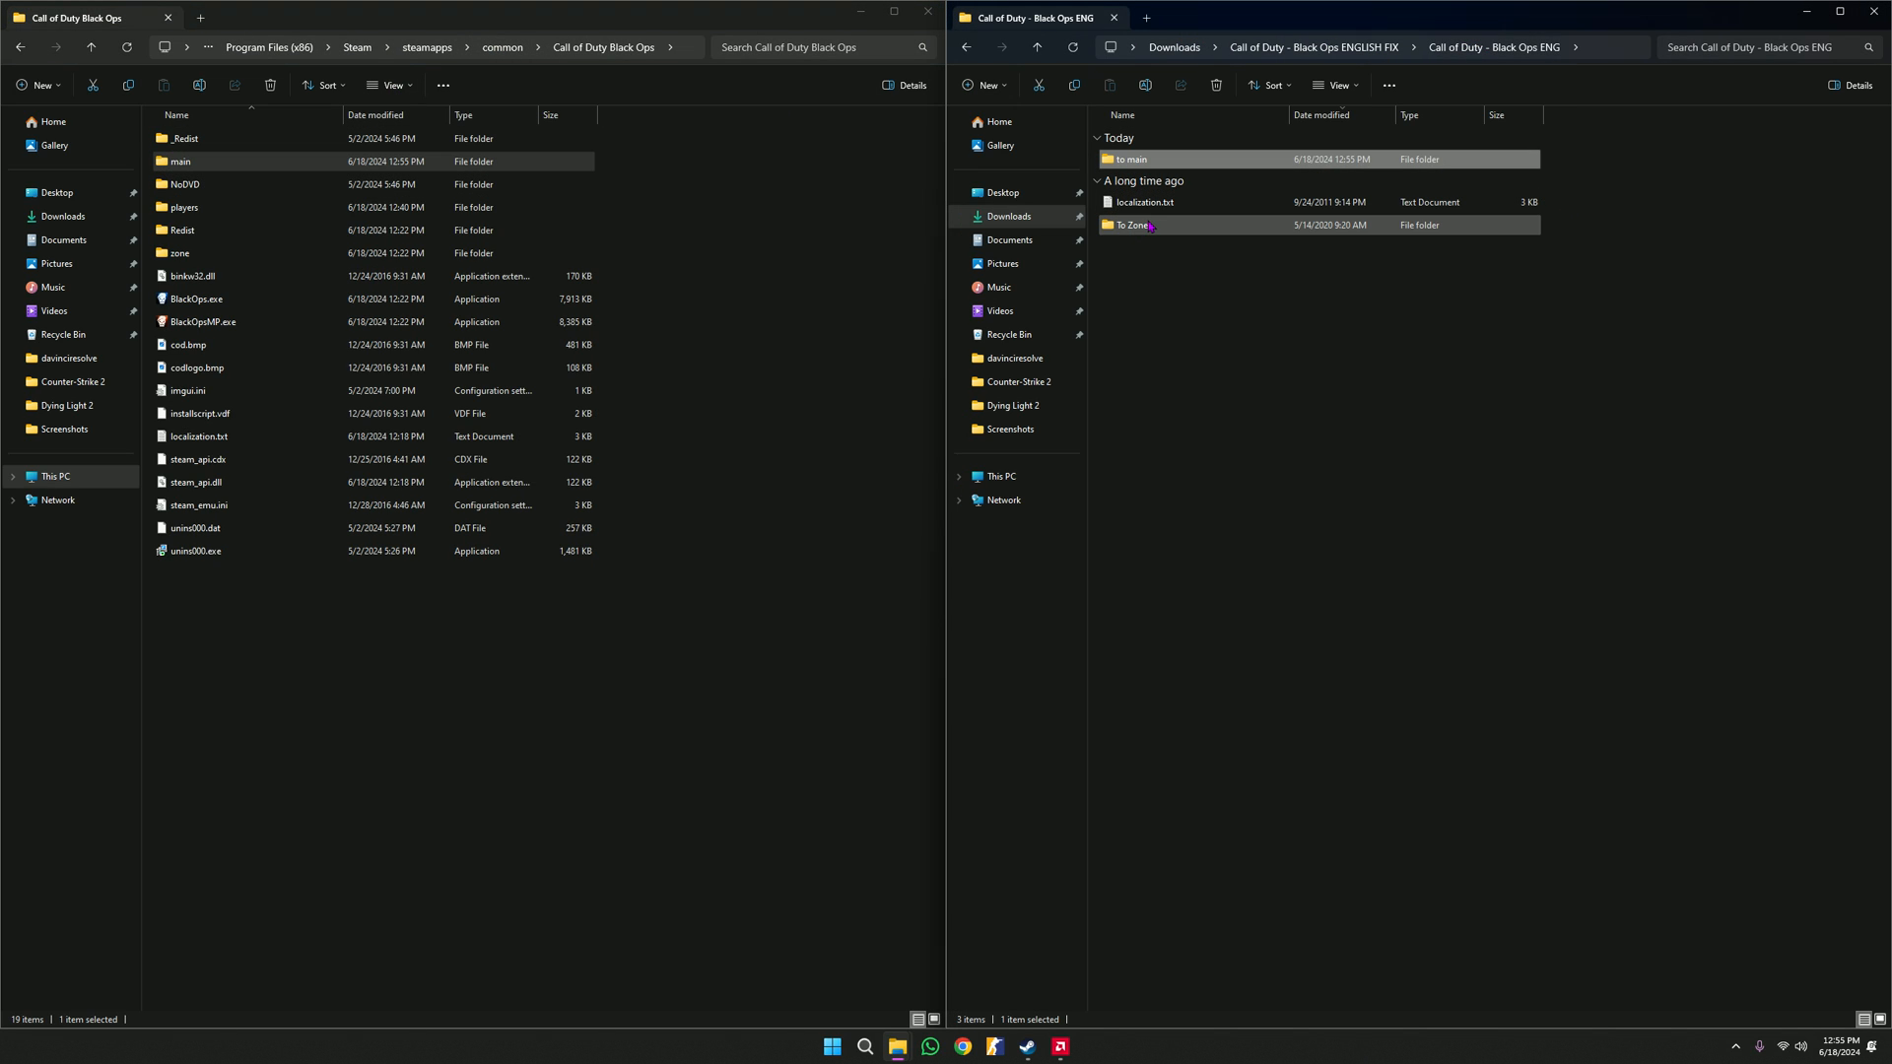
double_click(1130, 225)
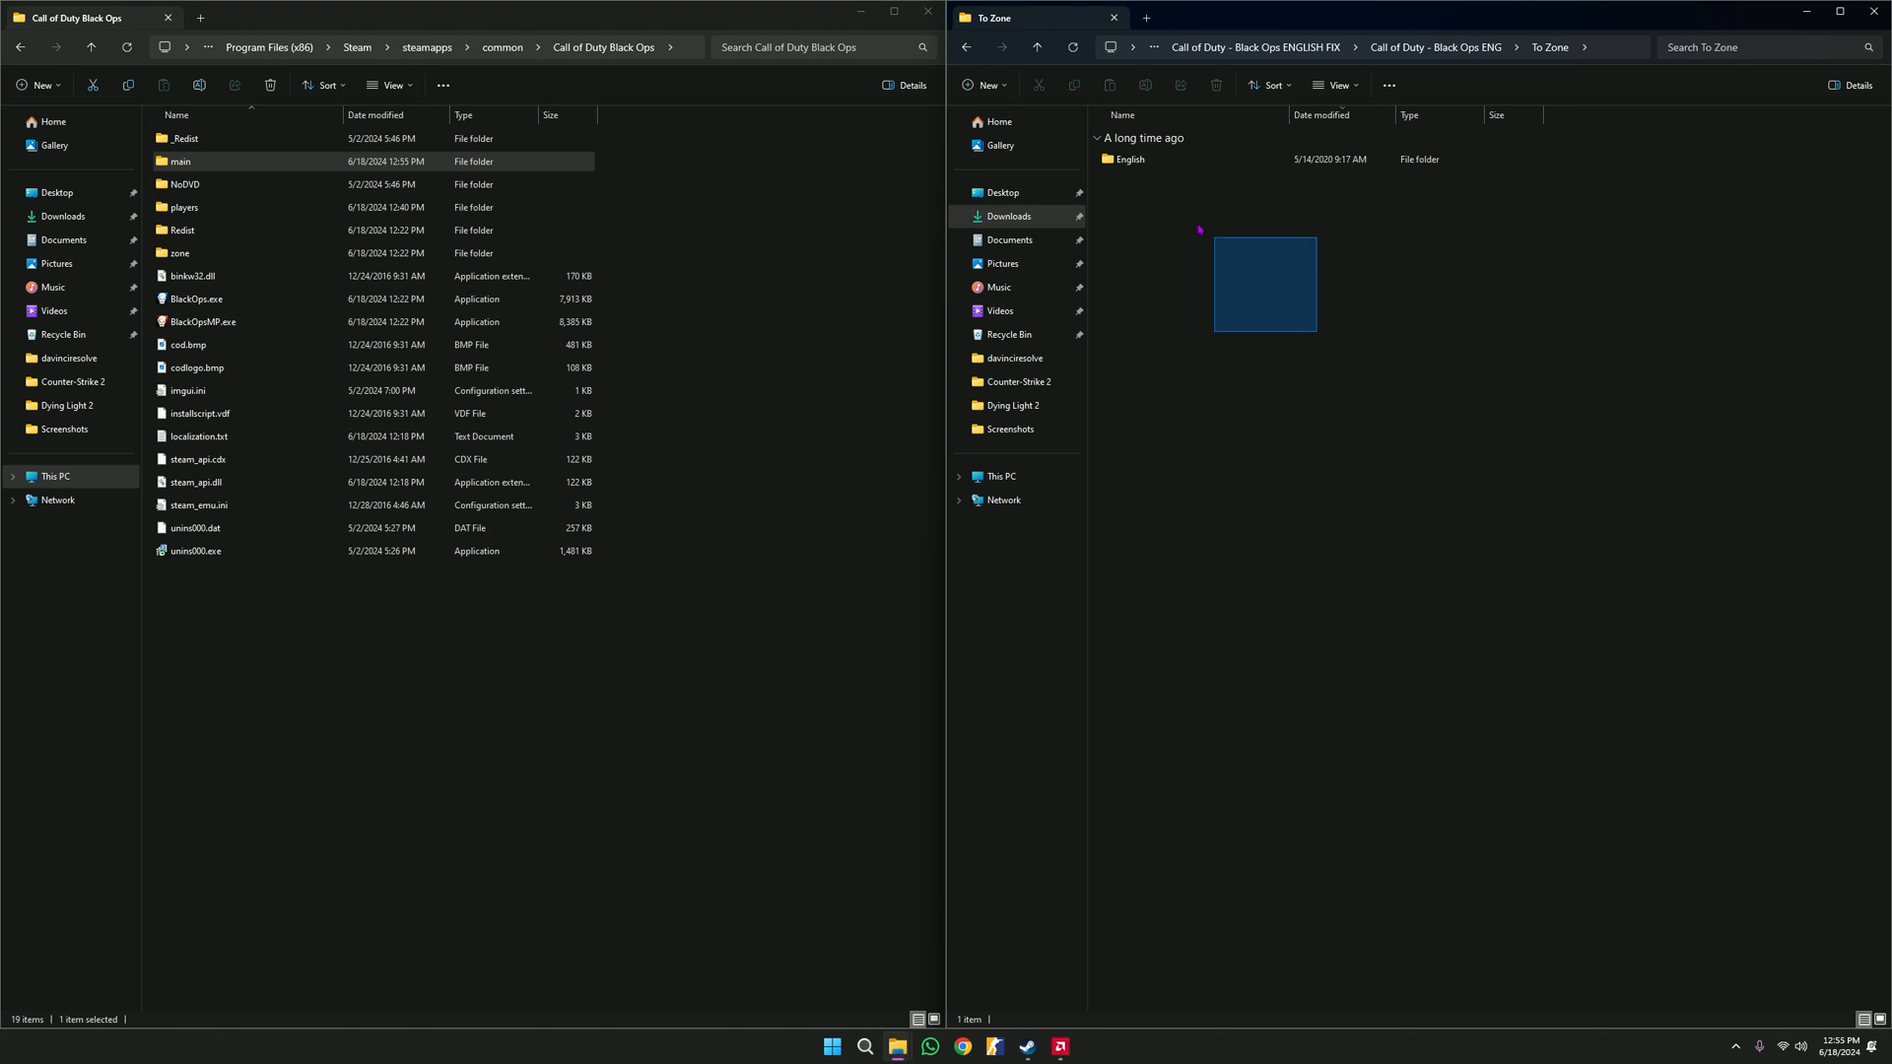
click(1128, 157)
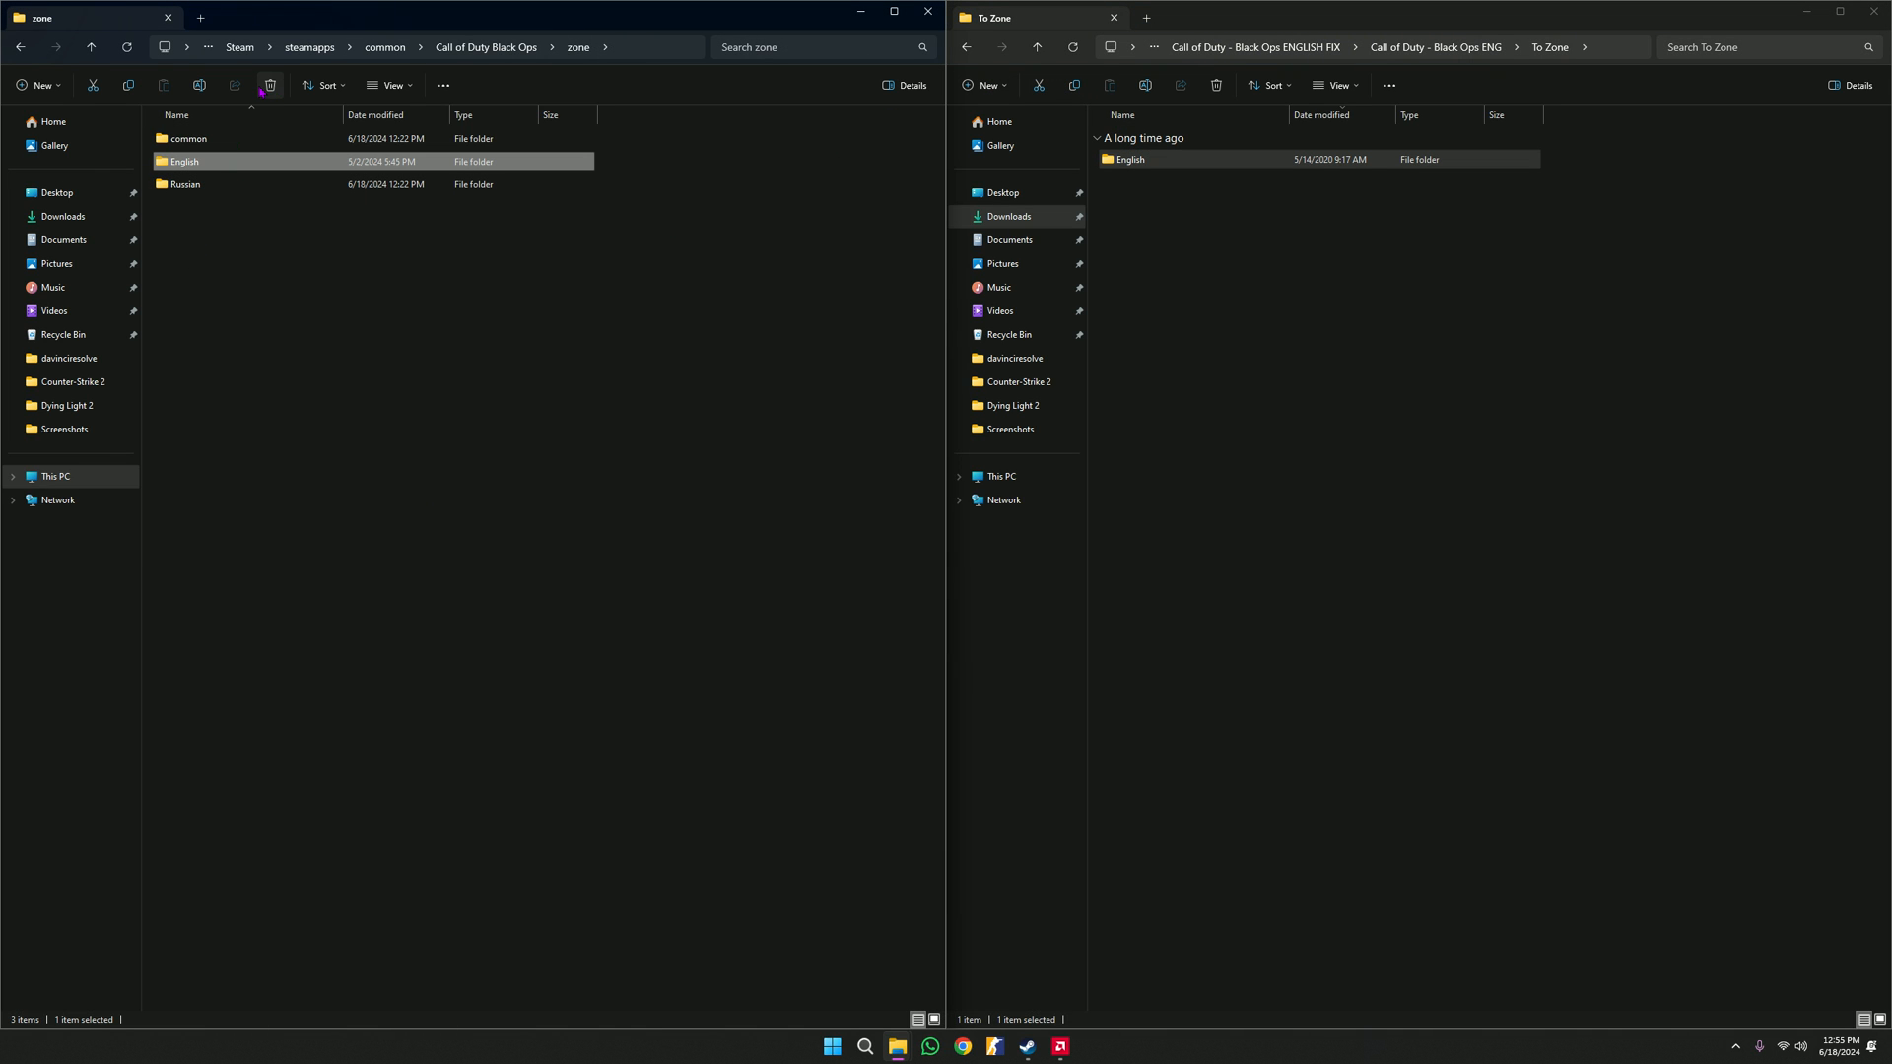
click(269, 84)
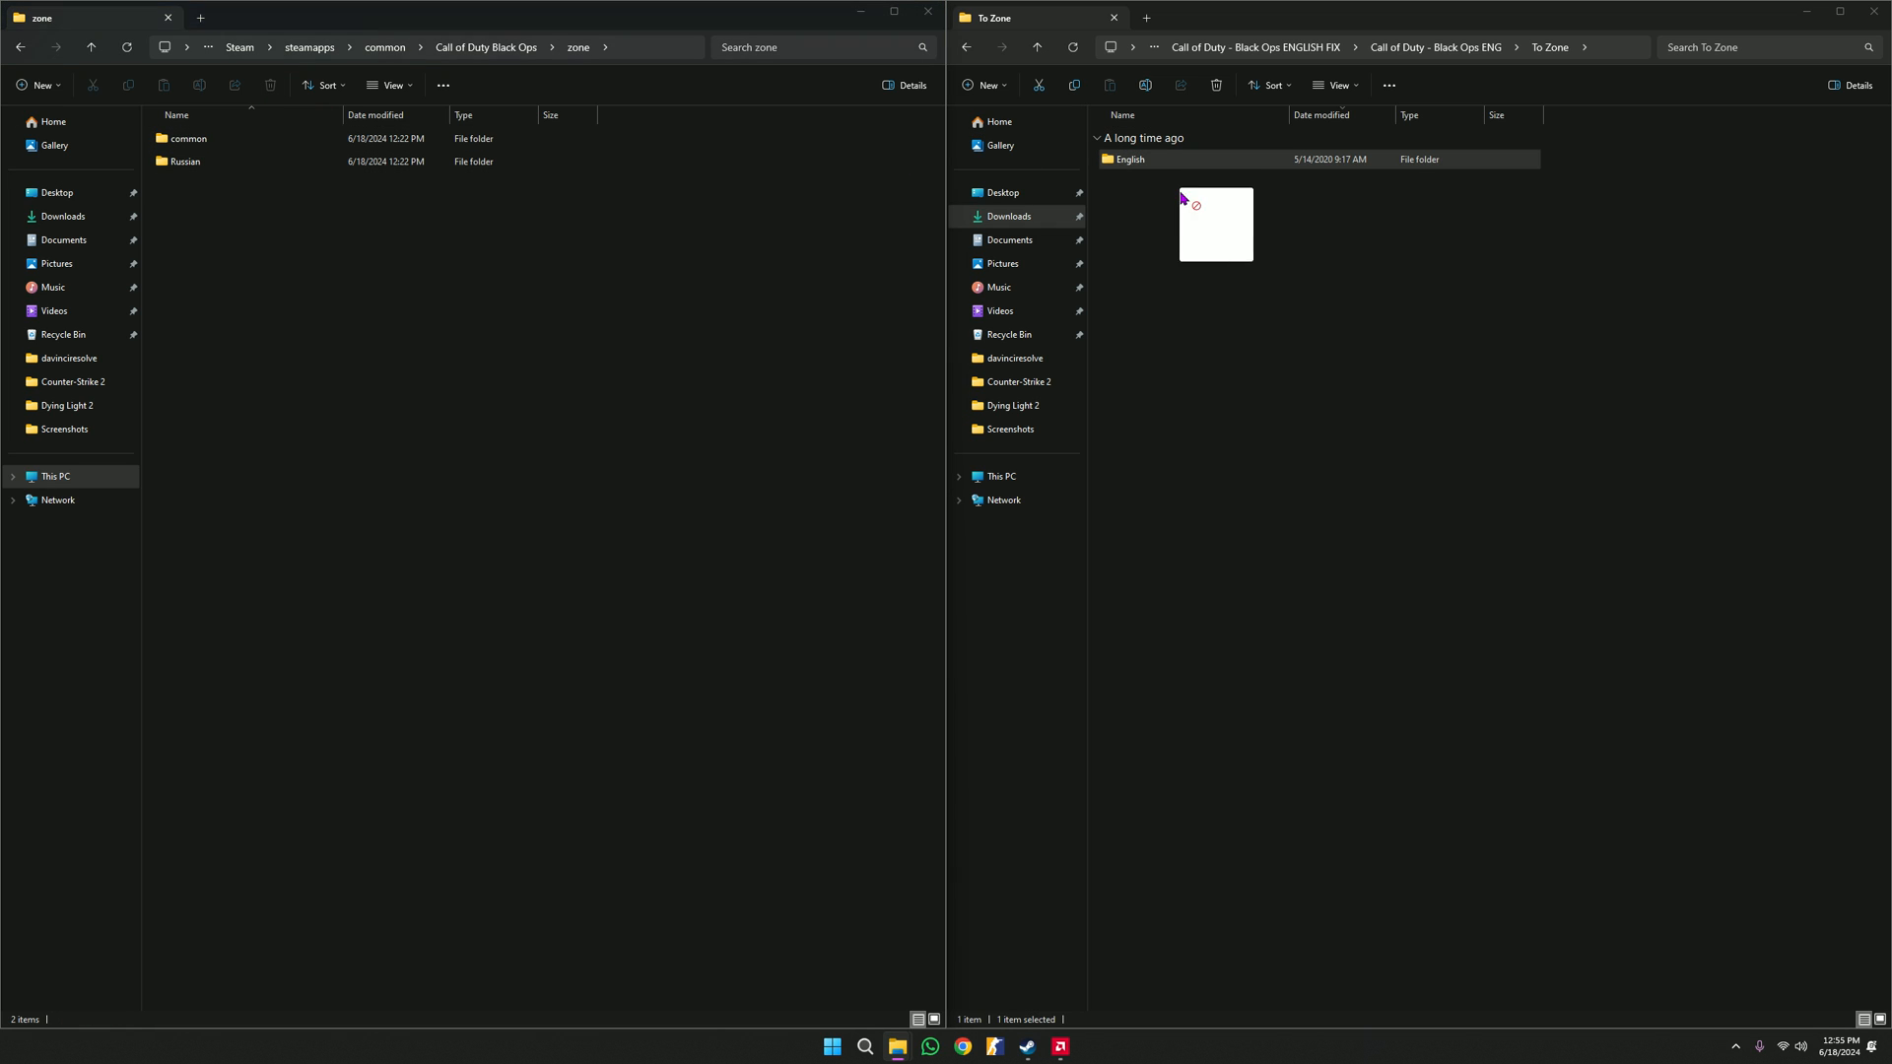
drag(1214, 225, 183, 183)
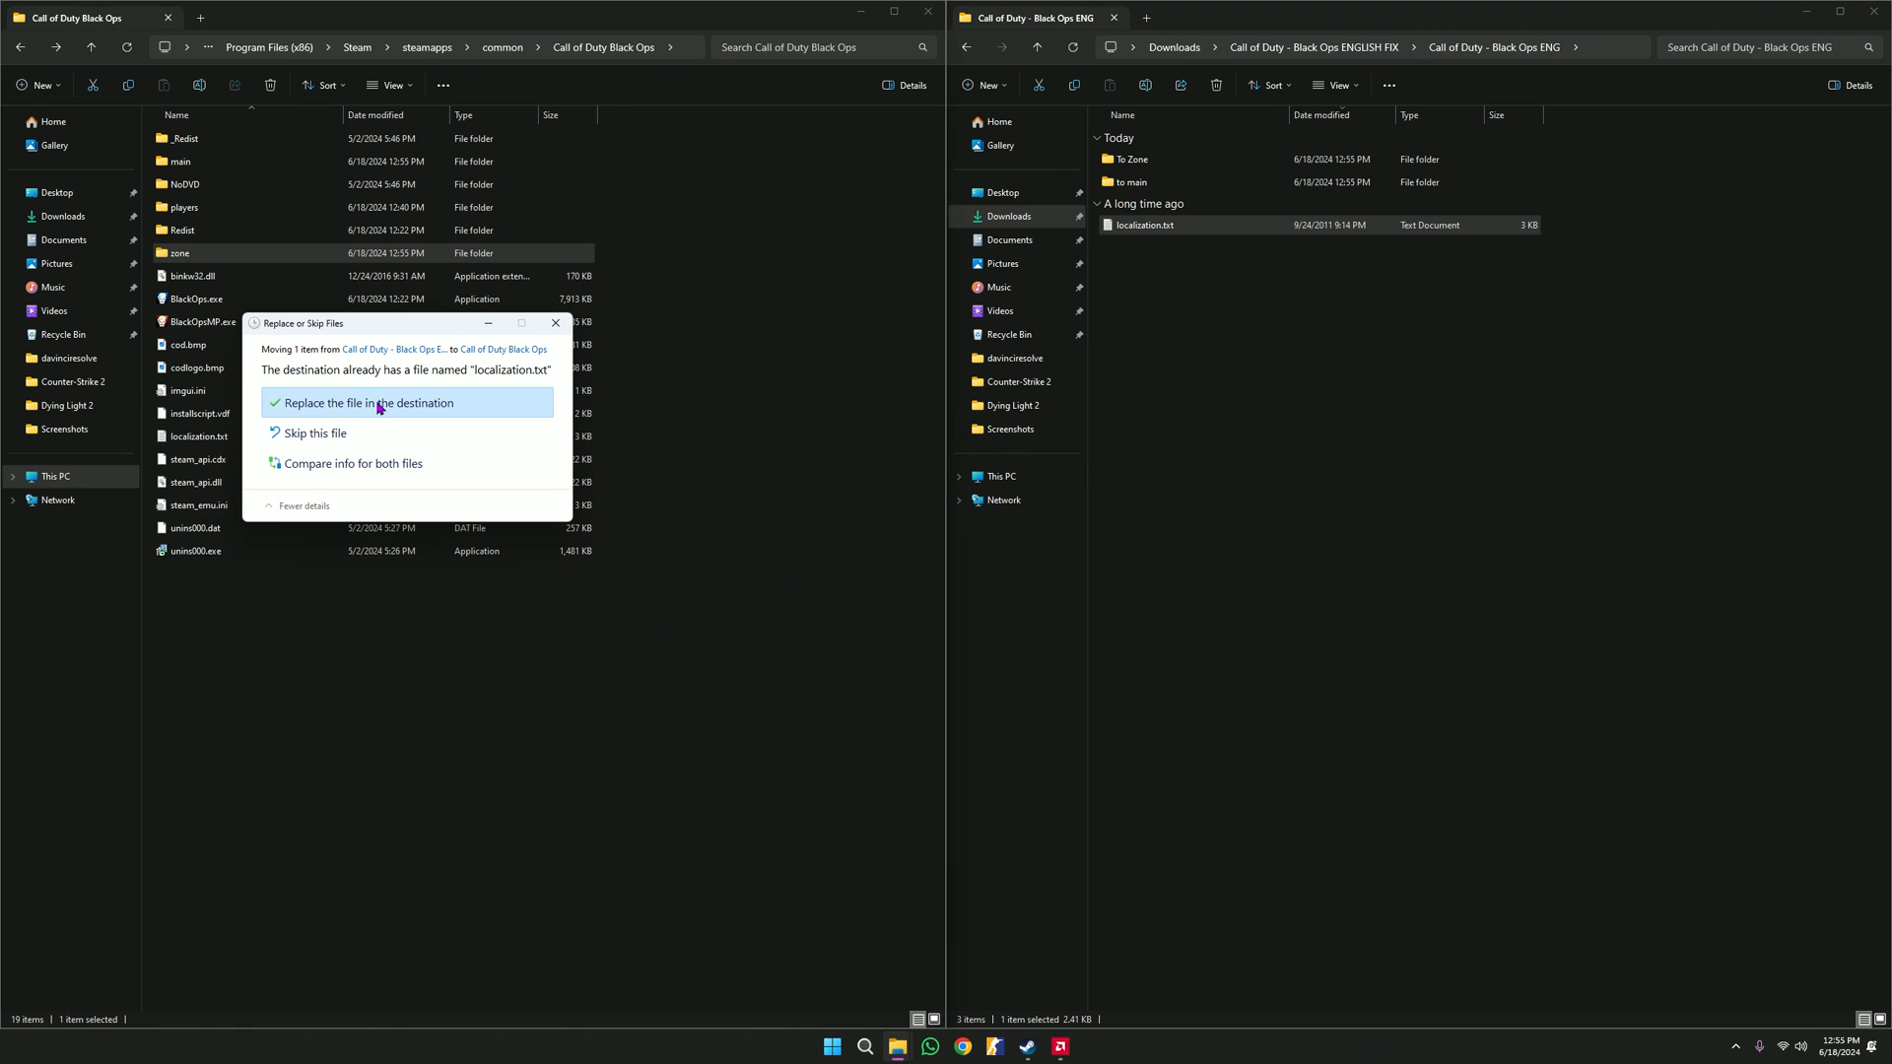
- Choose Replace for localization.txt, then launch Call of Duty: Black Ops from Steam
click(367, 402)
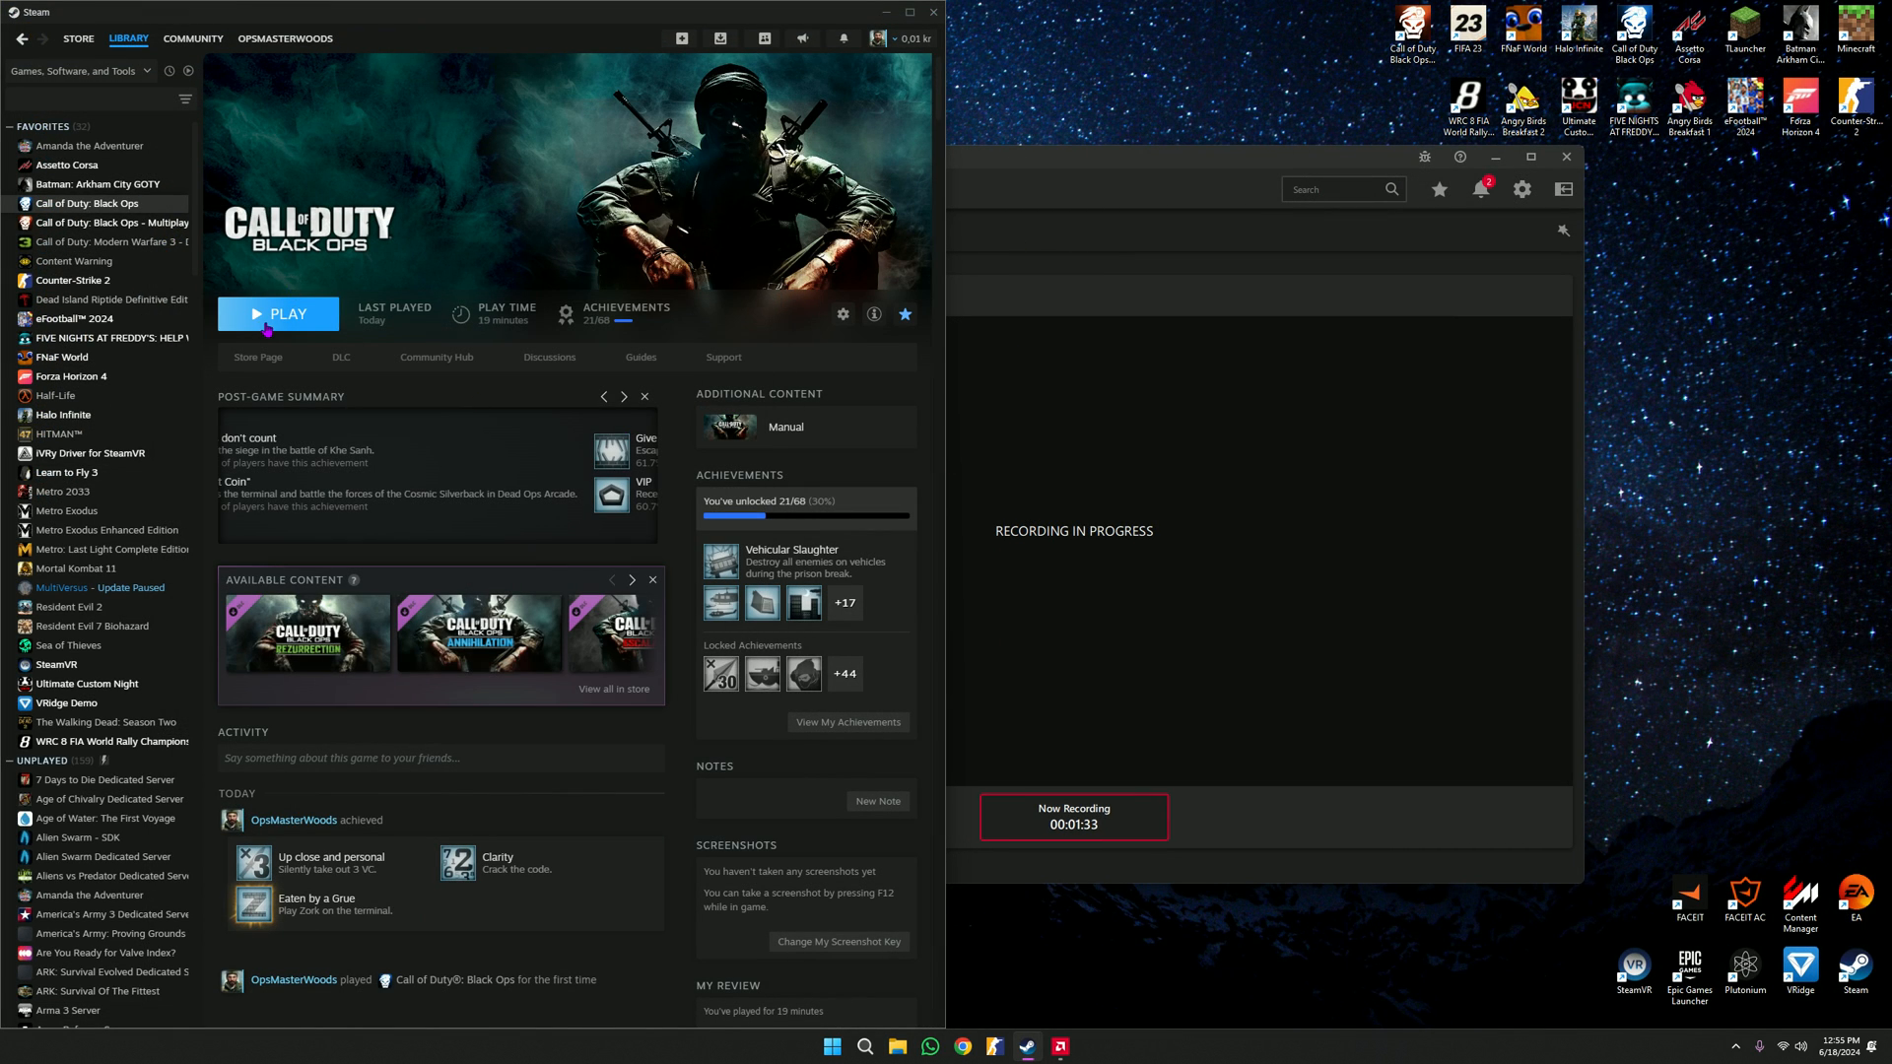
click(278, 313)
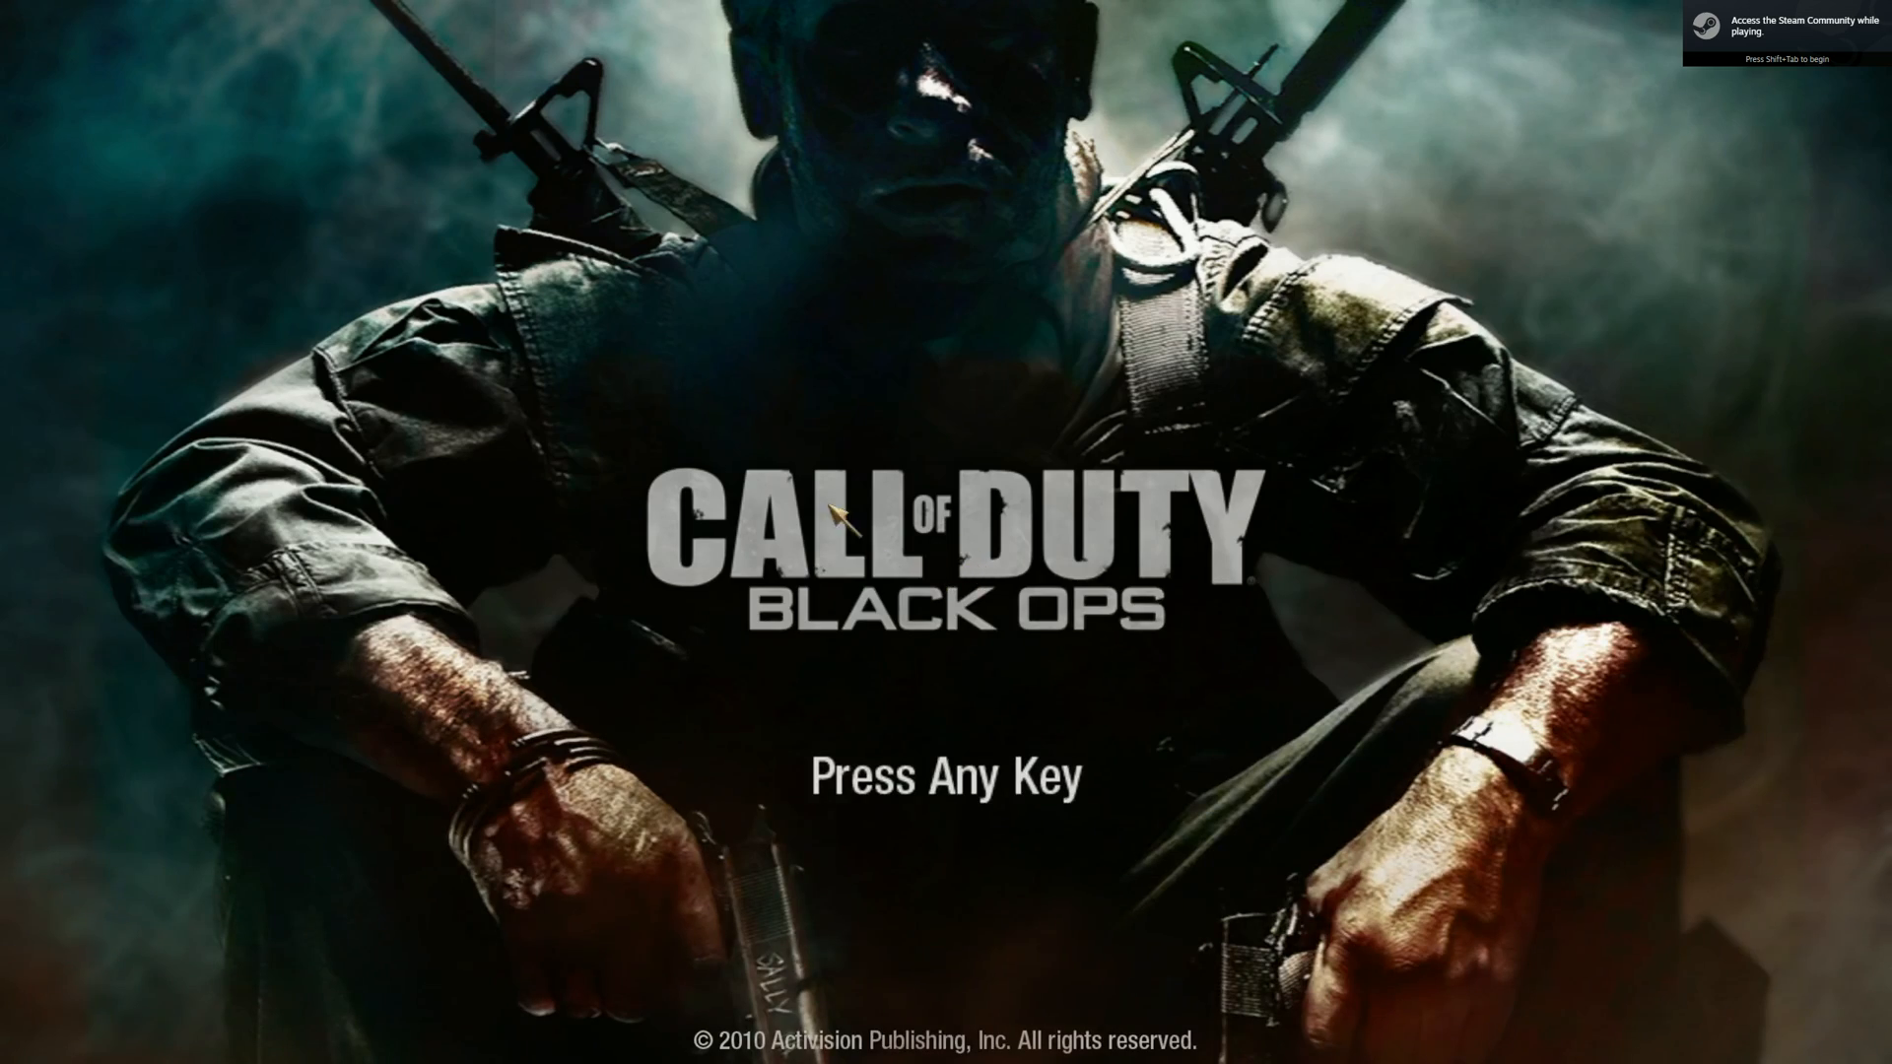
- Press Enter past the title screen, then choose QUIT in the English main menu
key(enter)
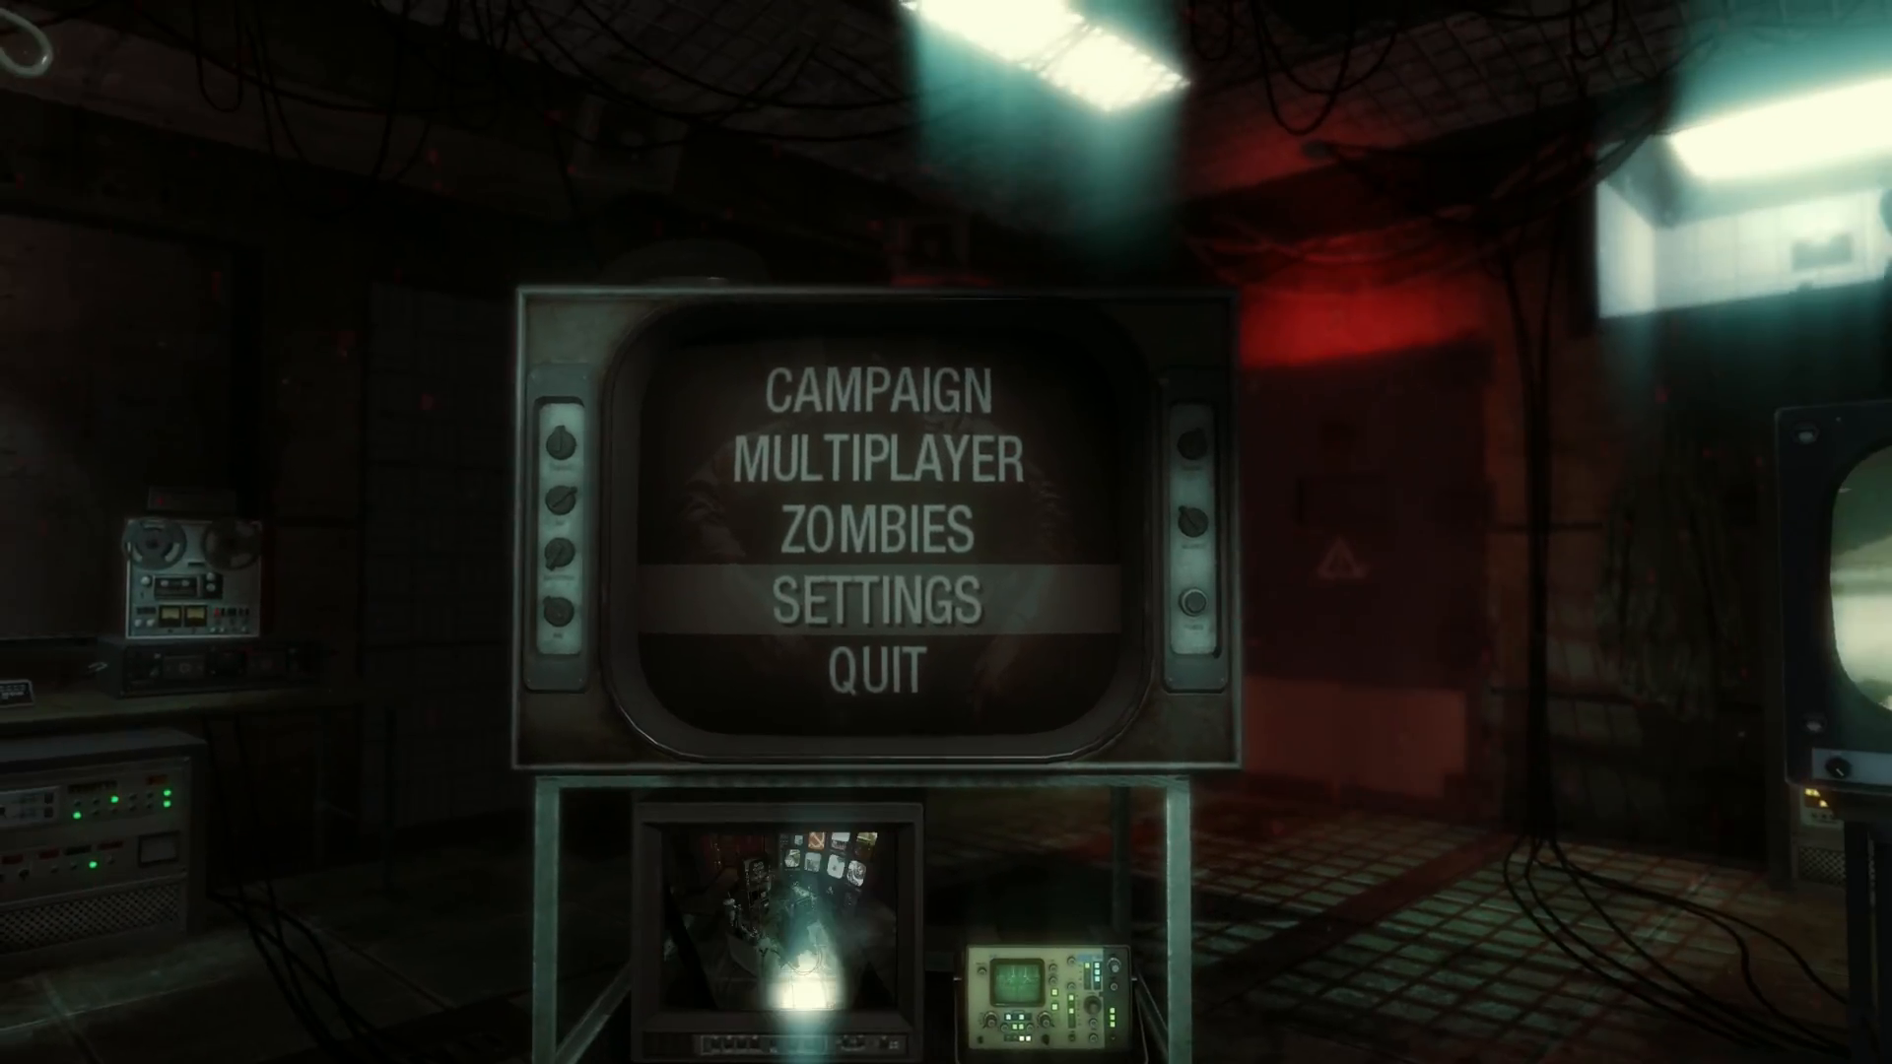
click(894, 600)
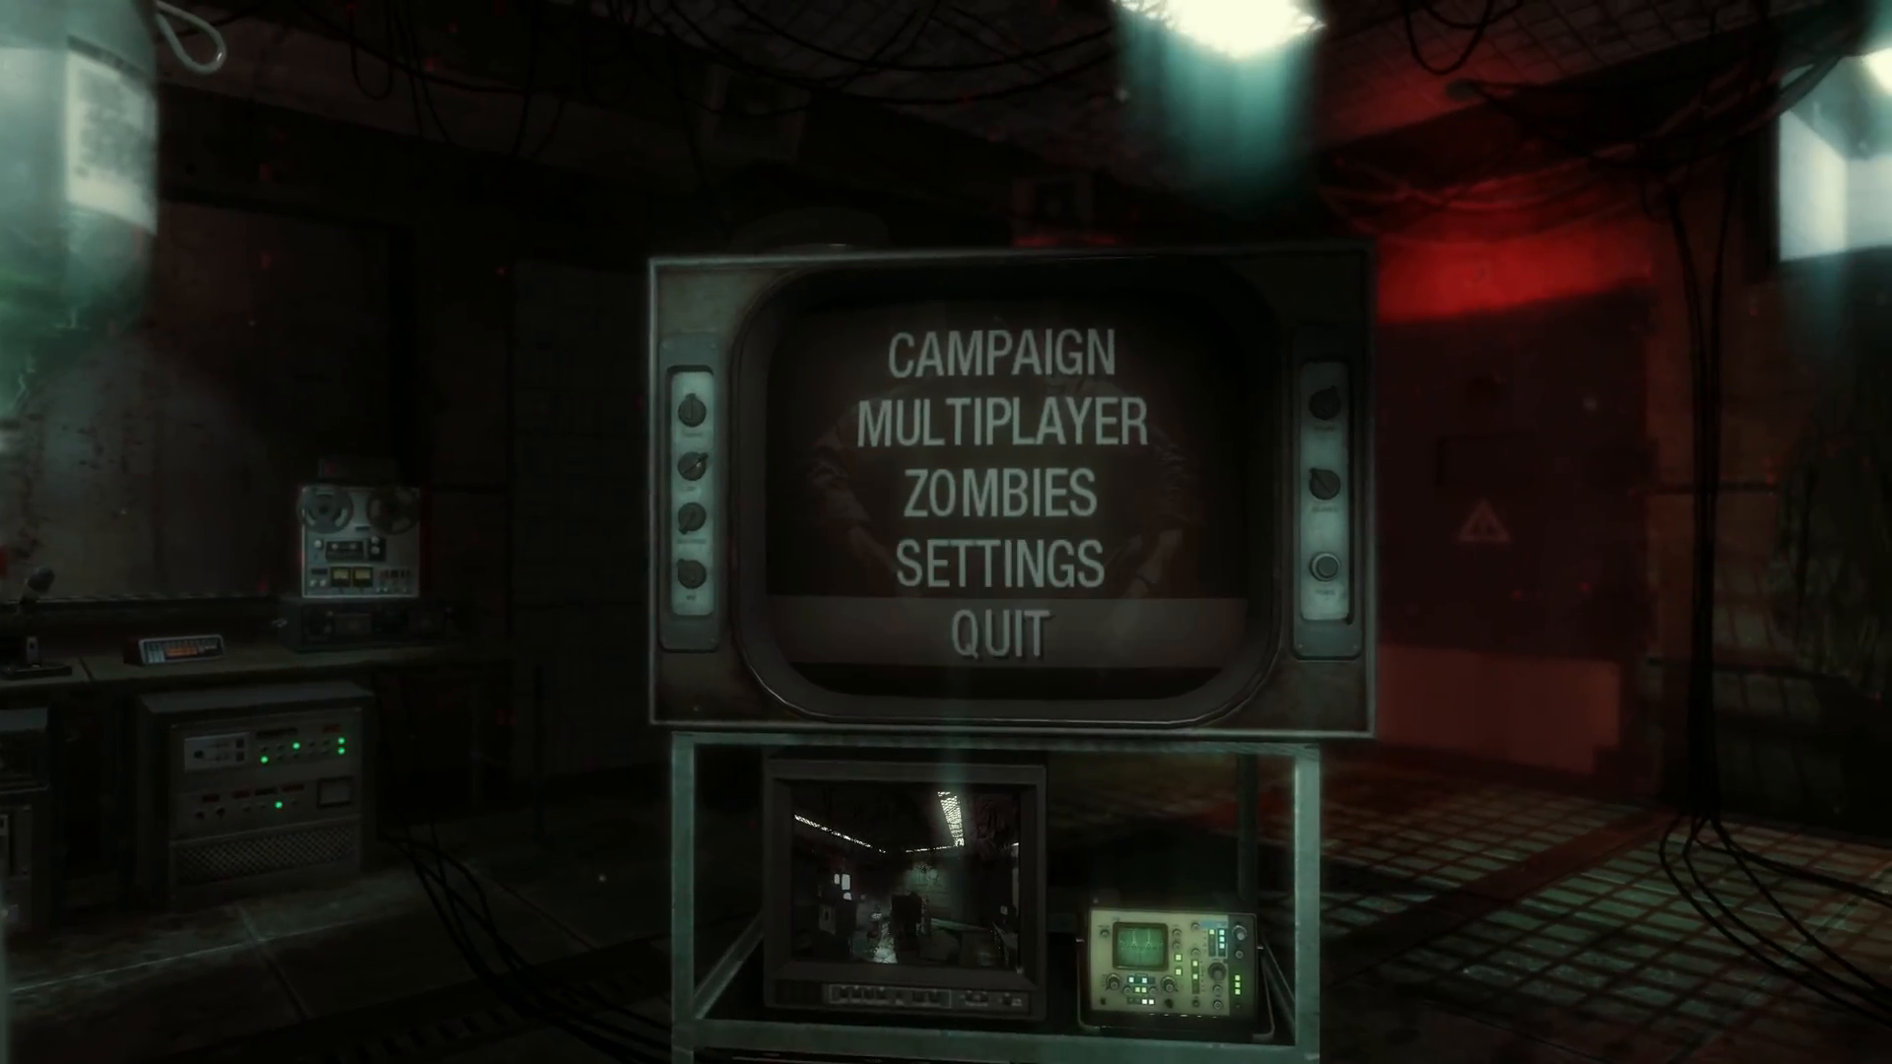
click(1005, 628)
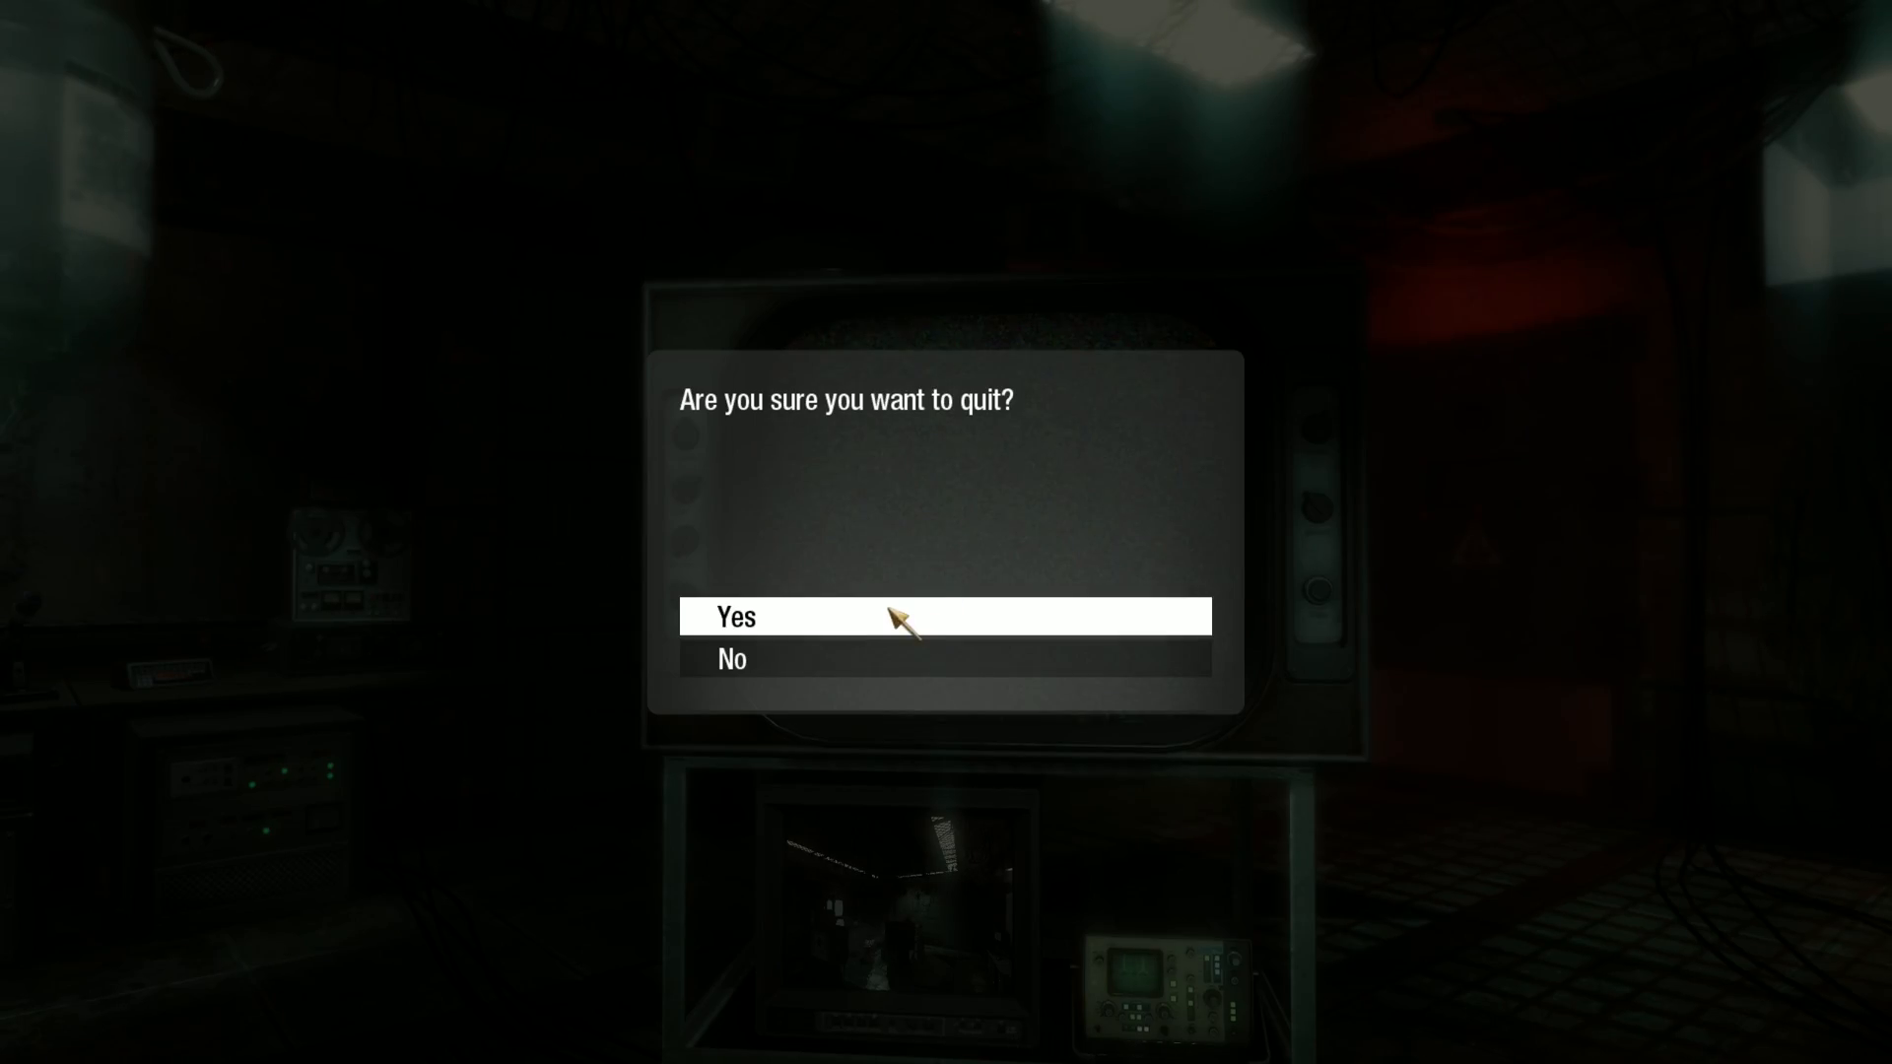